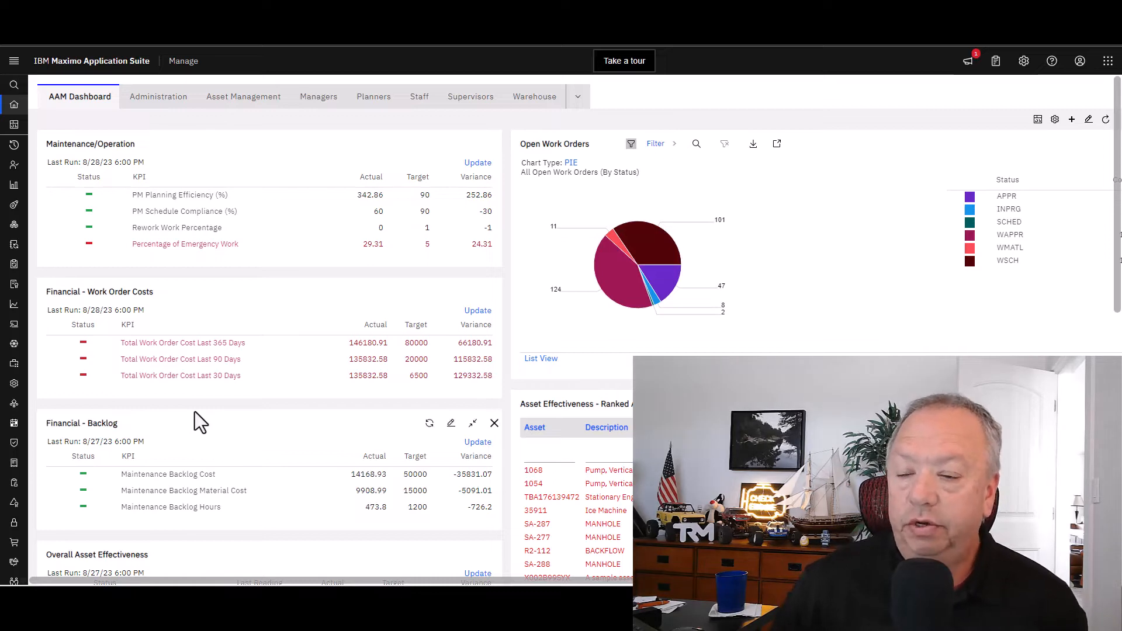
Navigate to Security > Security Groups and open the PLANNERS group record.
click(13, 61)
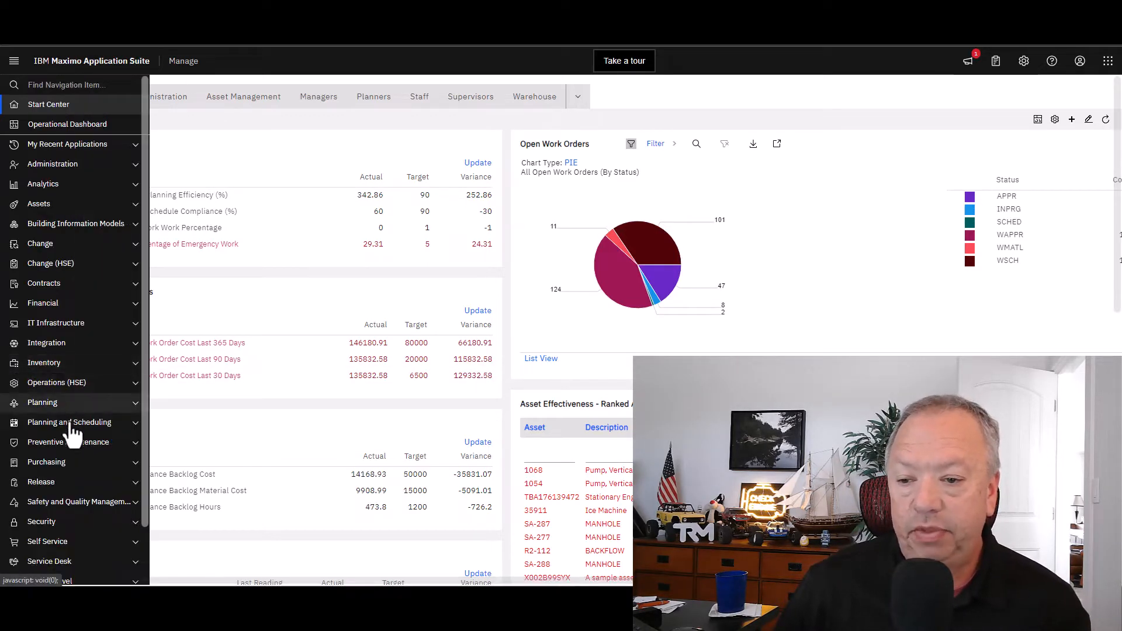
click(41, 520)
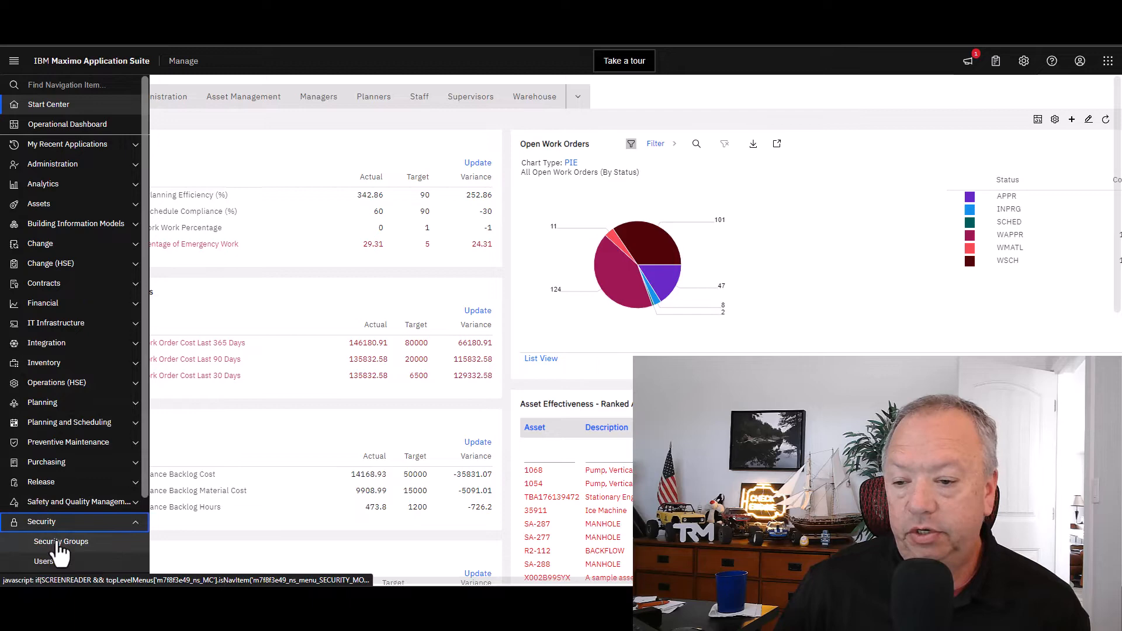
click(61, 541)
text(plann)
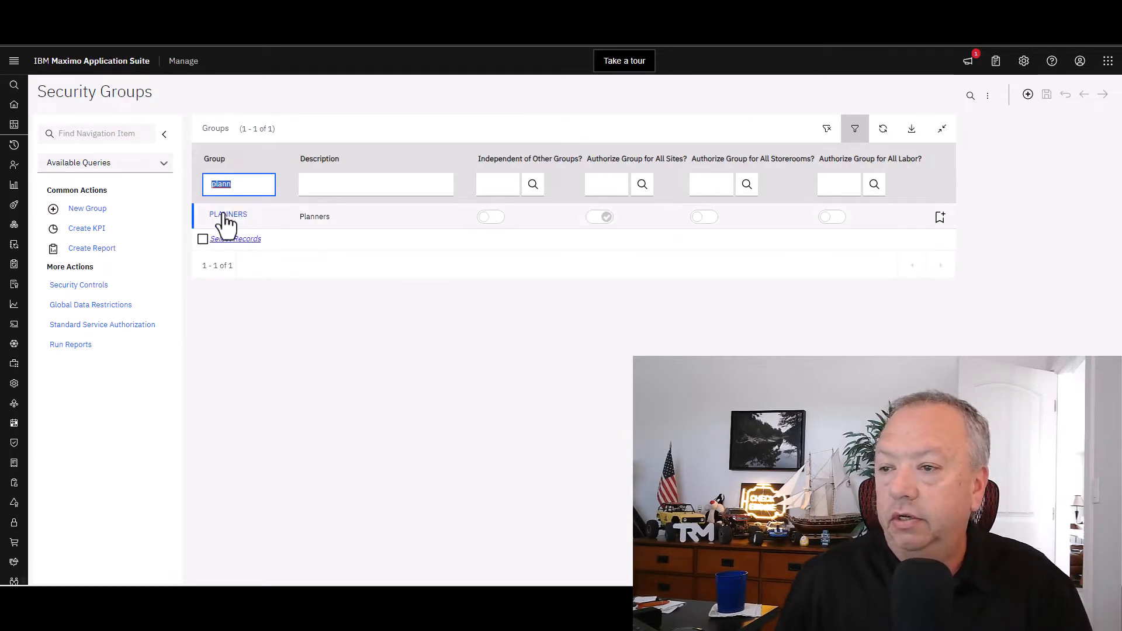
click(228, 214)
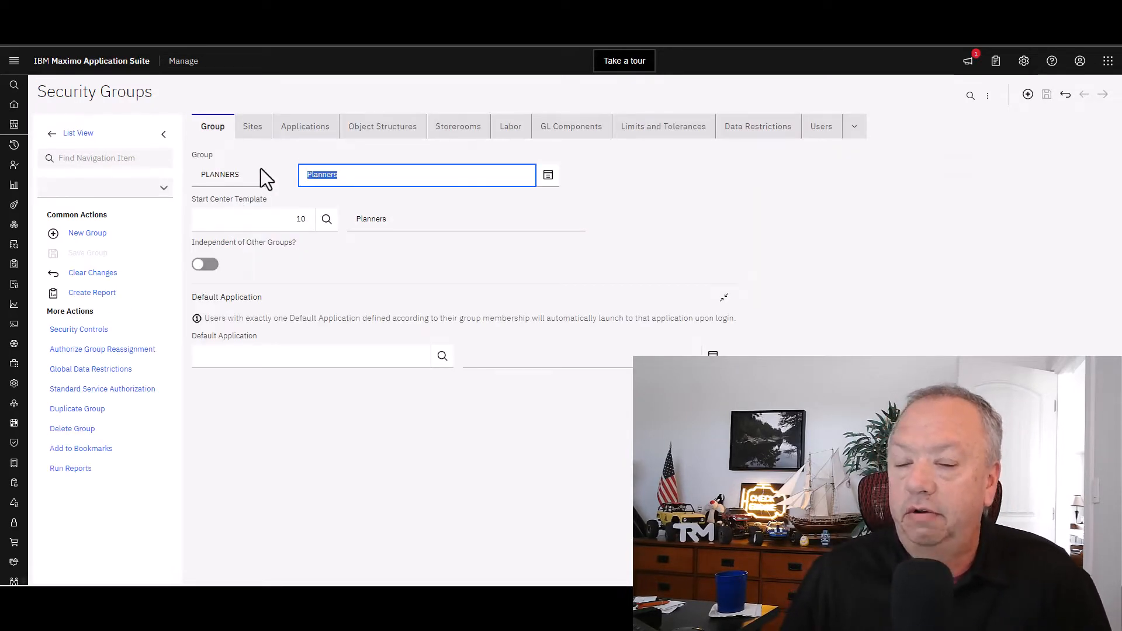
mouse_move(264, 178)
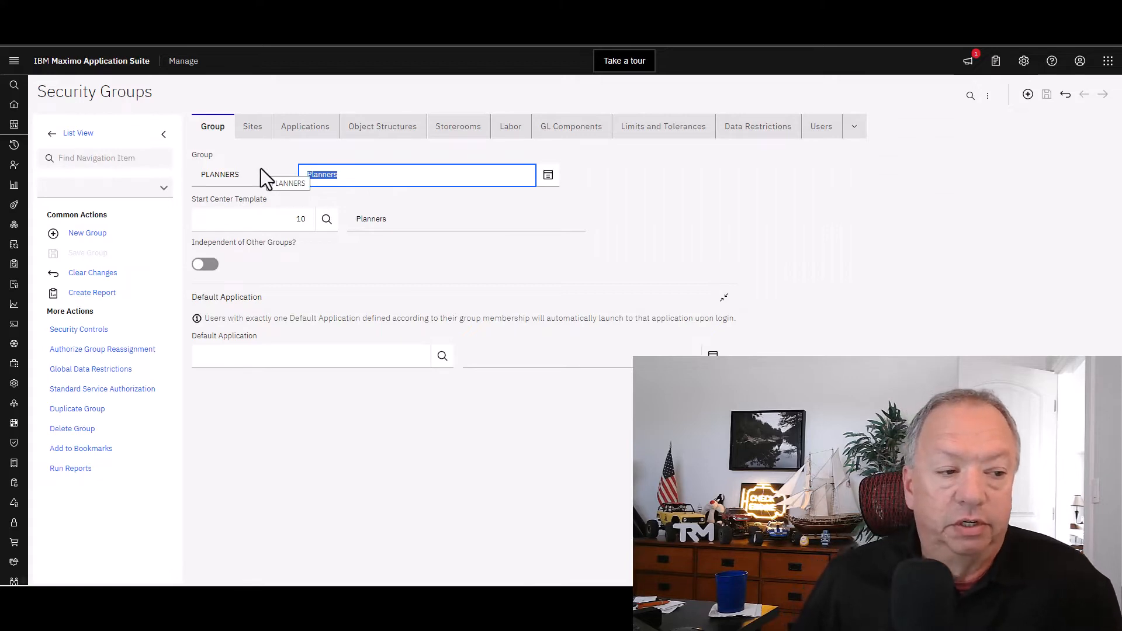
mouse_move(288, 147)
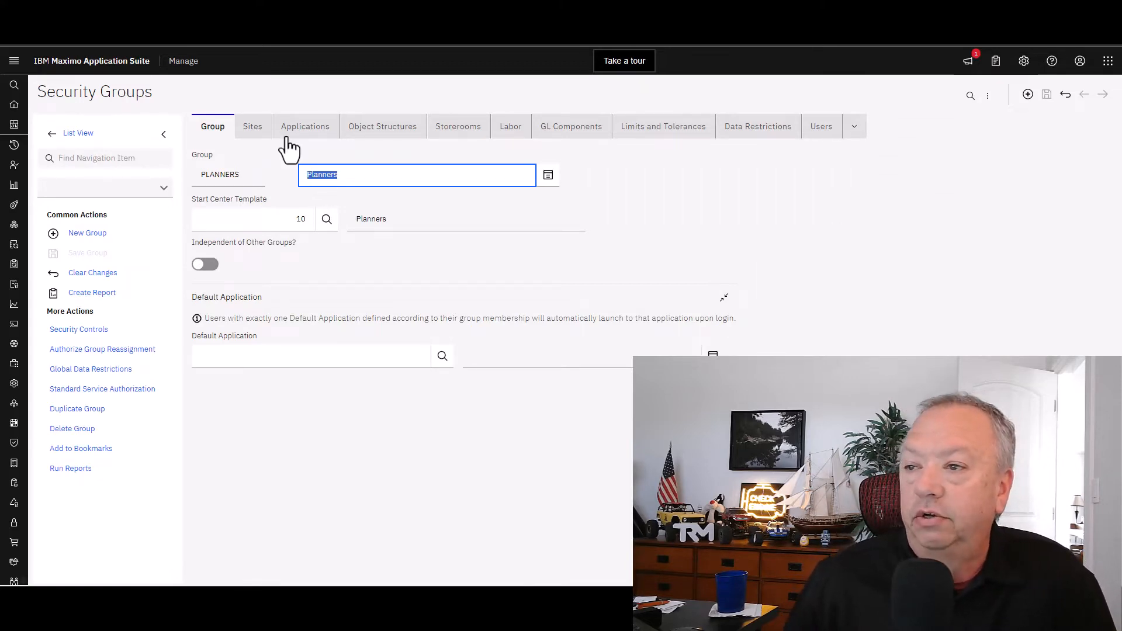
Show the Applications list authorized for the PLANNERS group.
click(305, 127)
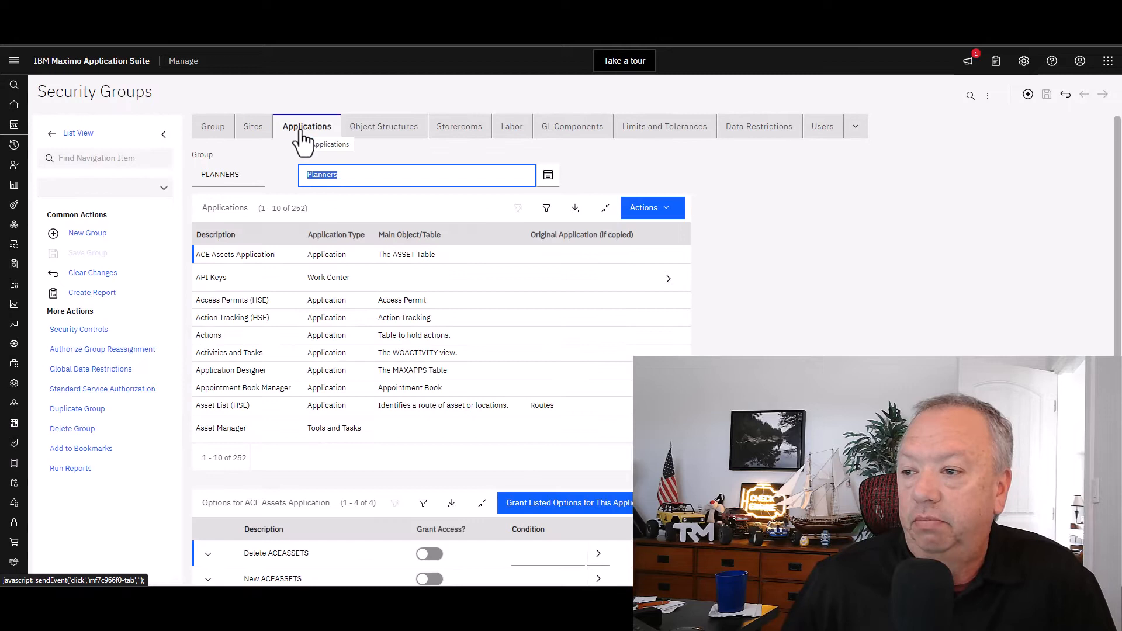
mouse_move(331, 254)
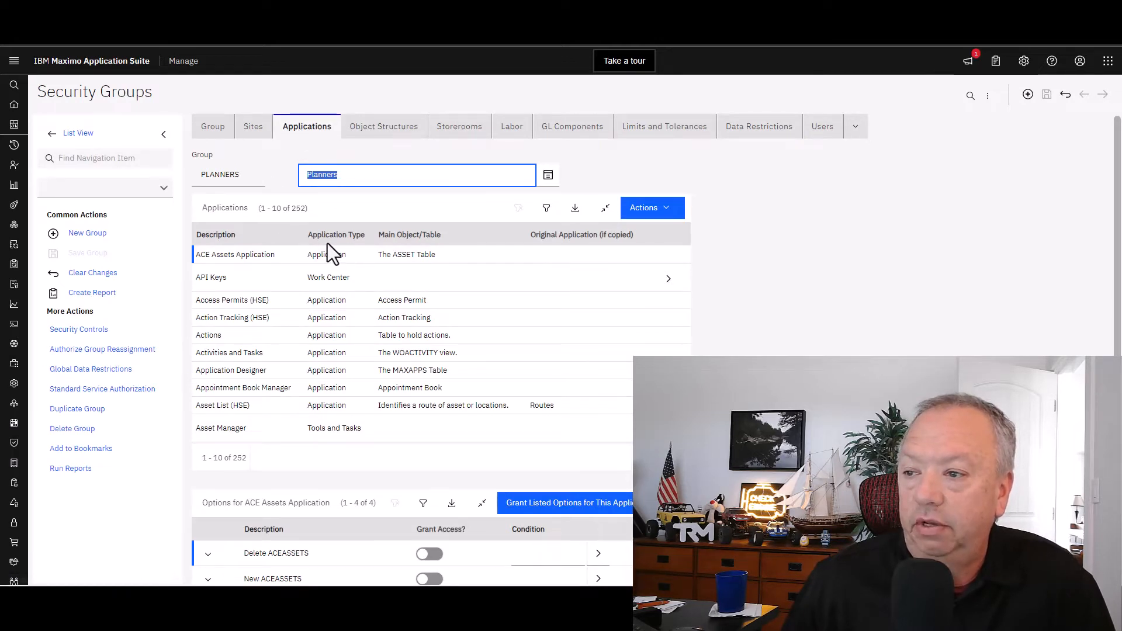
mouse_move(339, 249)
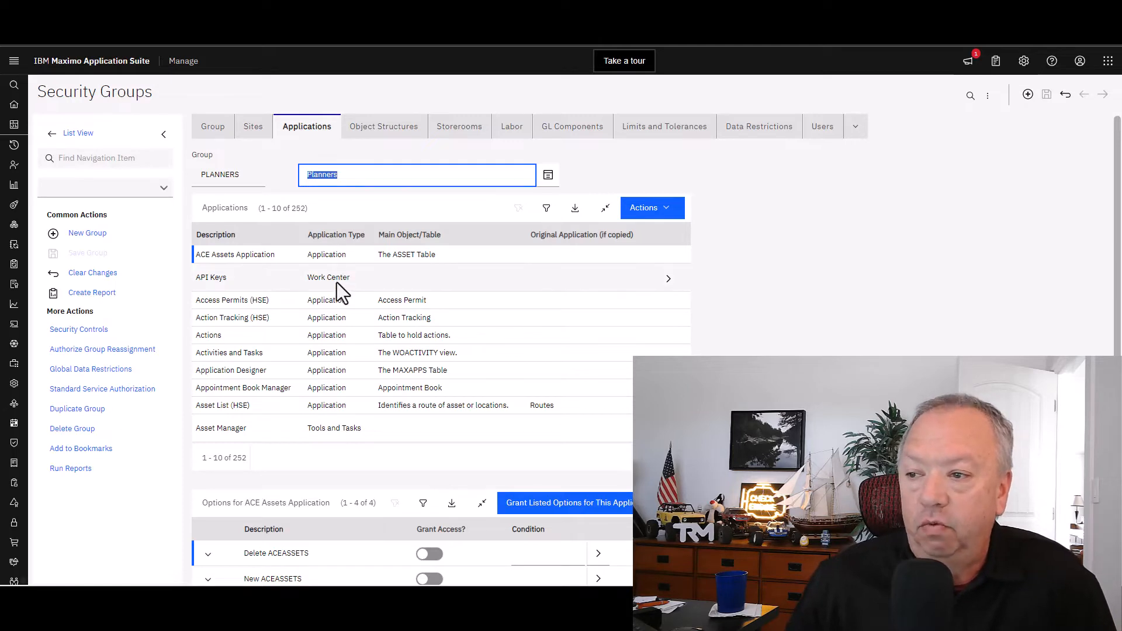
mouse_move(340, 292)
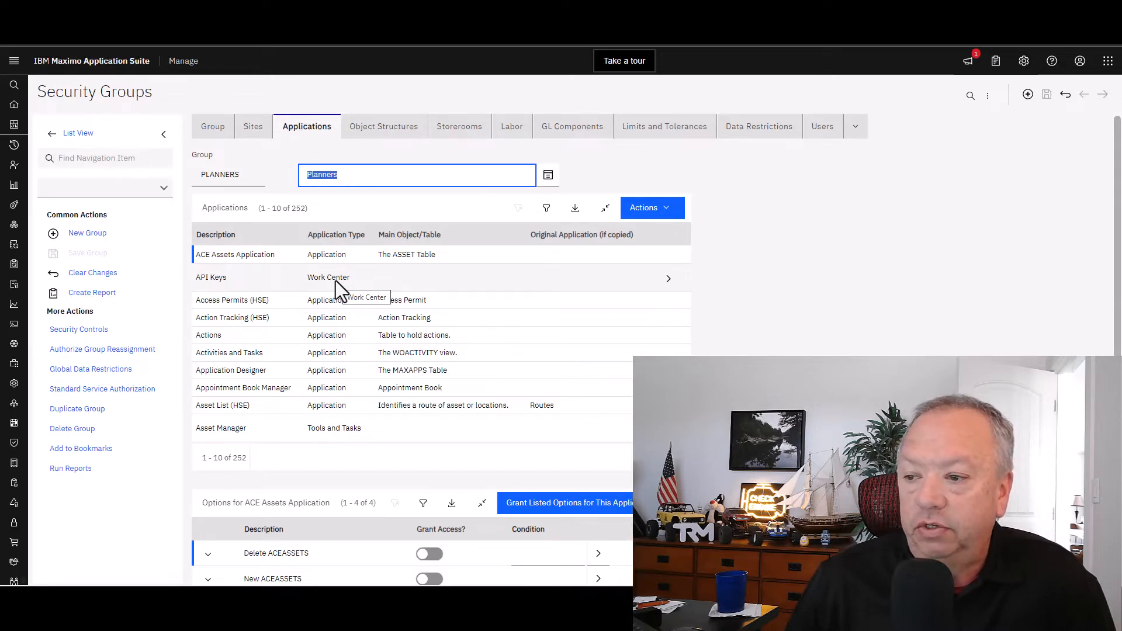
mouse_move(331, 437)
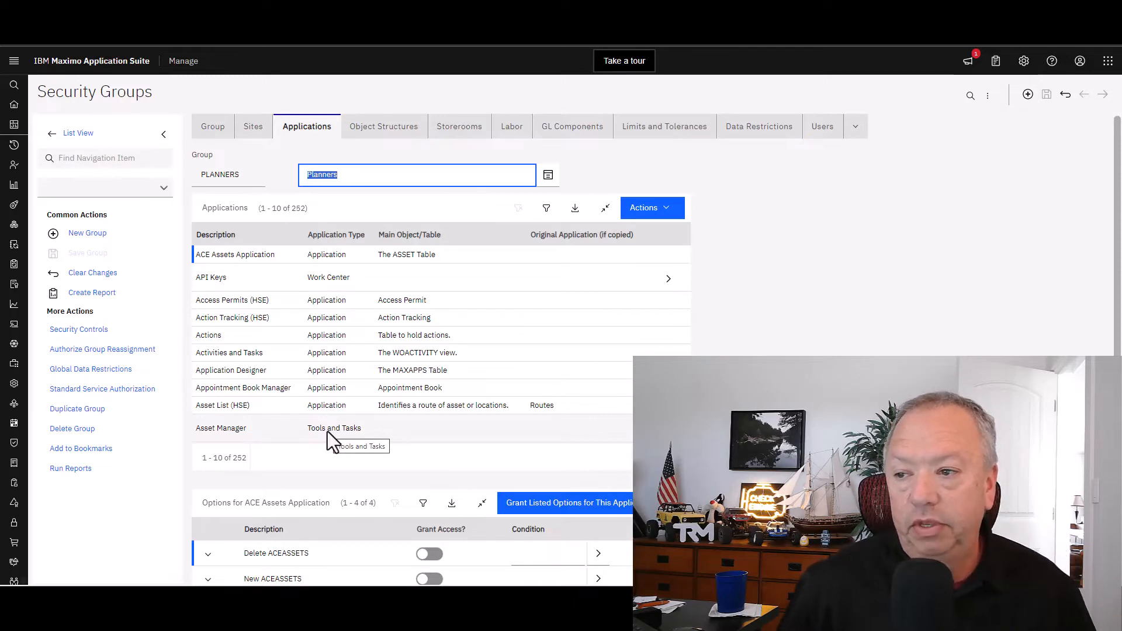
mouse_move(551, 215)
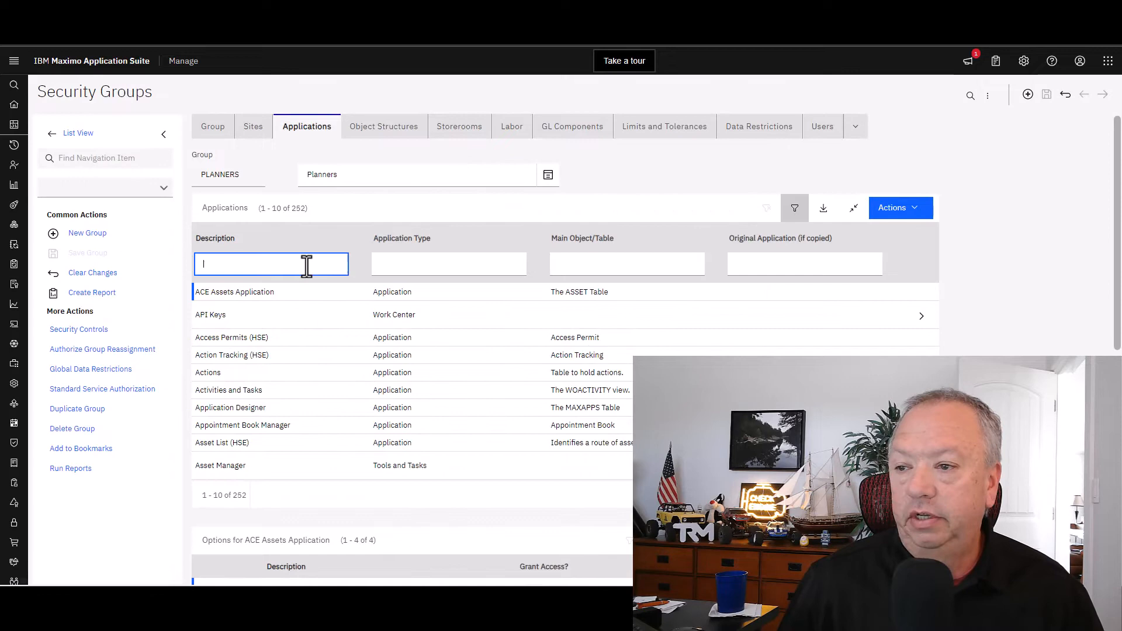
Filter applications by description 'work' and select Work Order Tracking OOB.
text(work)
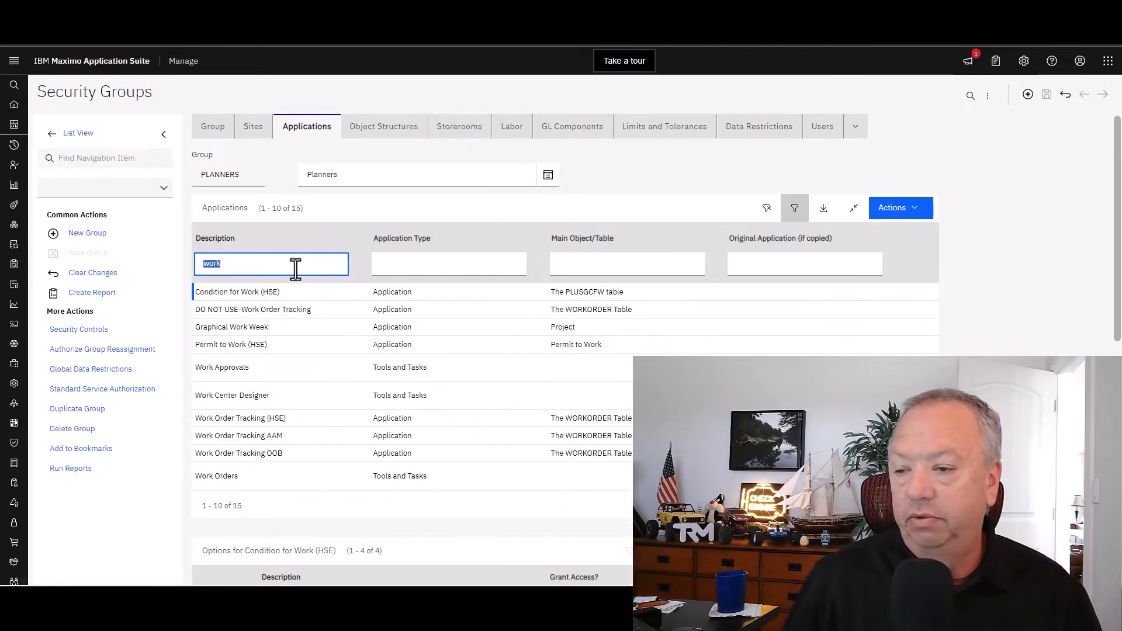
mouse_move(291, 372)
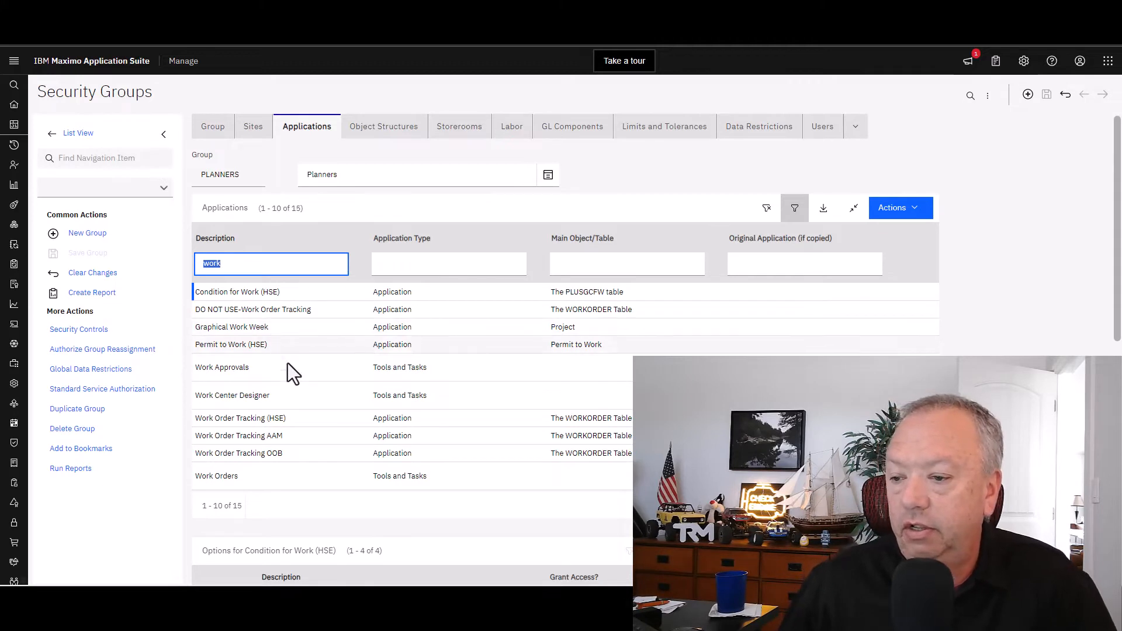
mouse_move(257, 463)
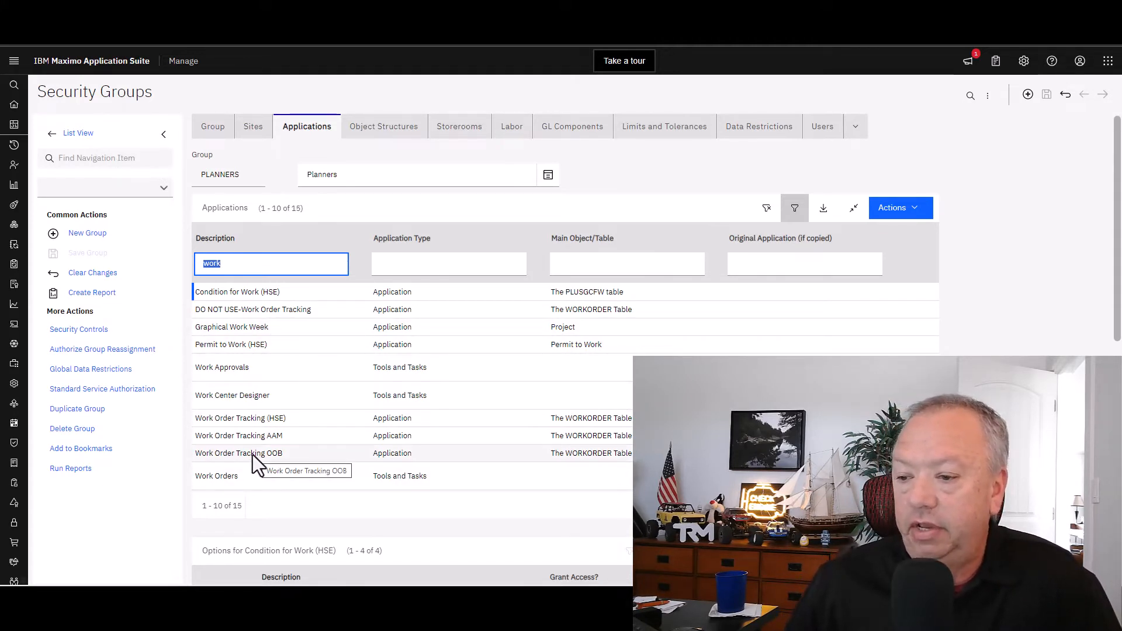
click(238, 453)
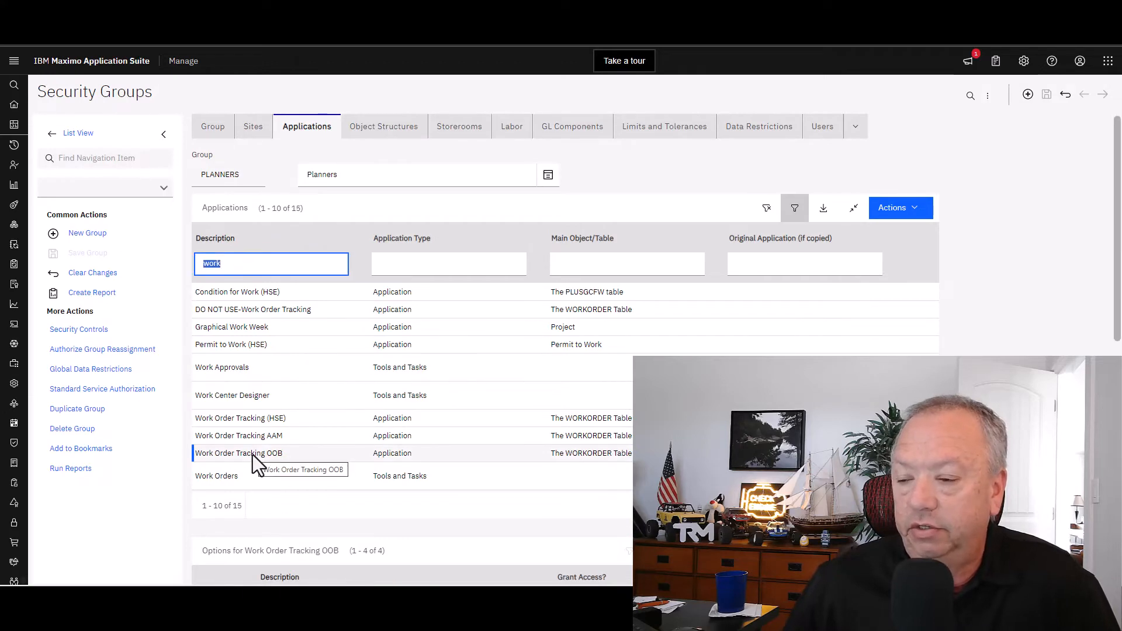
scroll(down, 3)
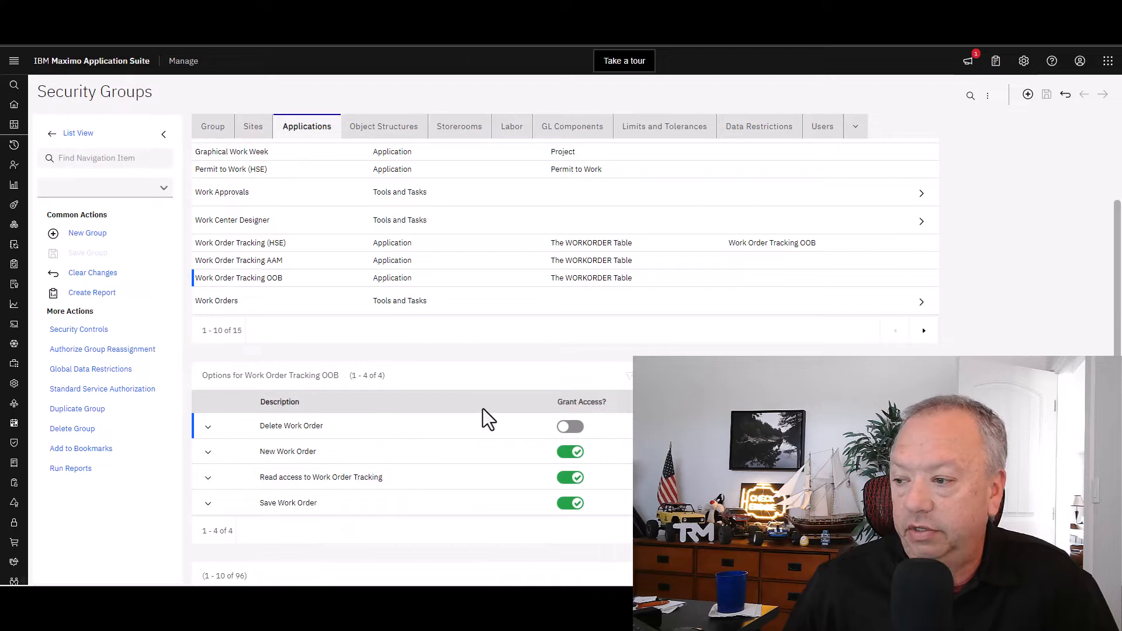
mouse_move(460, 504)
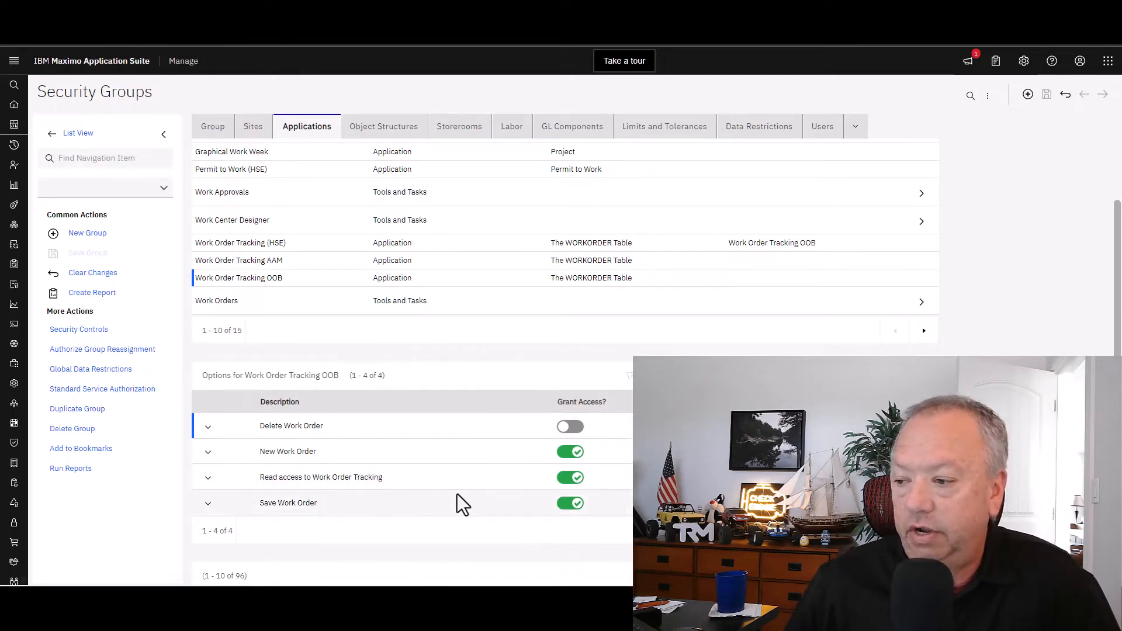
scroll(down, 3)
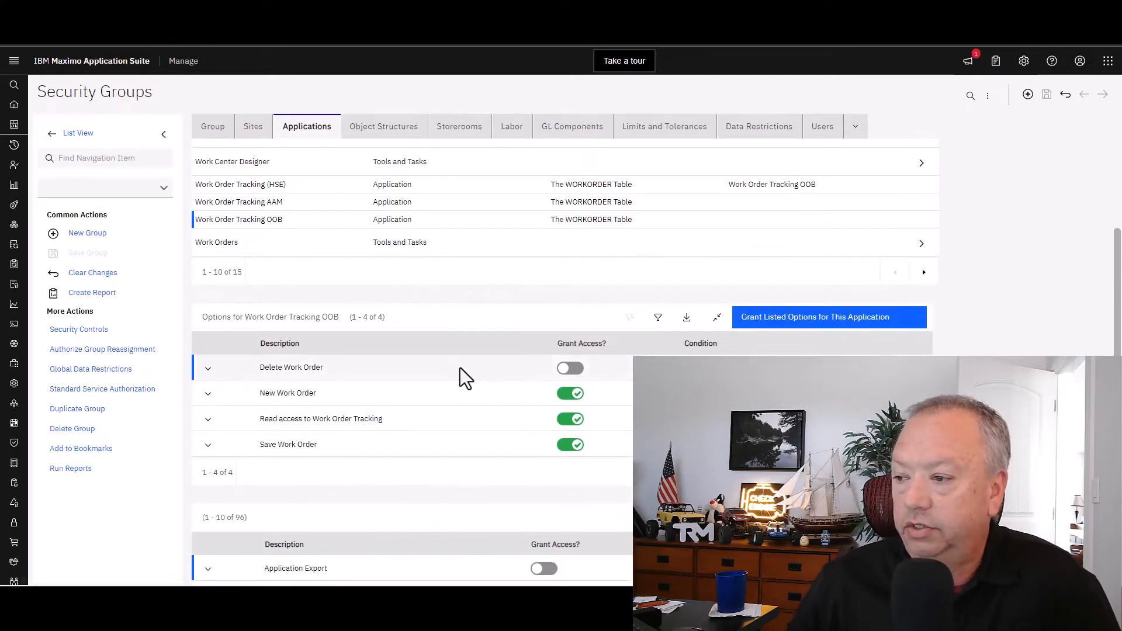
scroll(down, 3)
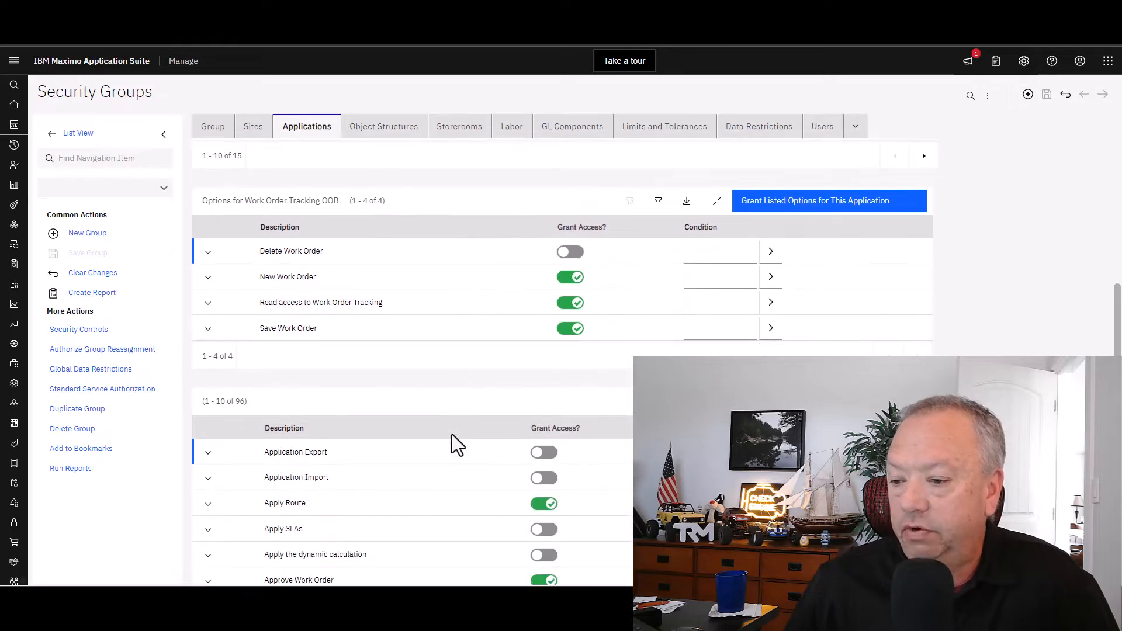
scroll(down, 3)
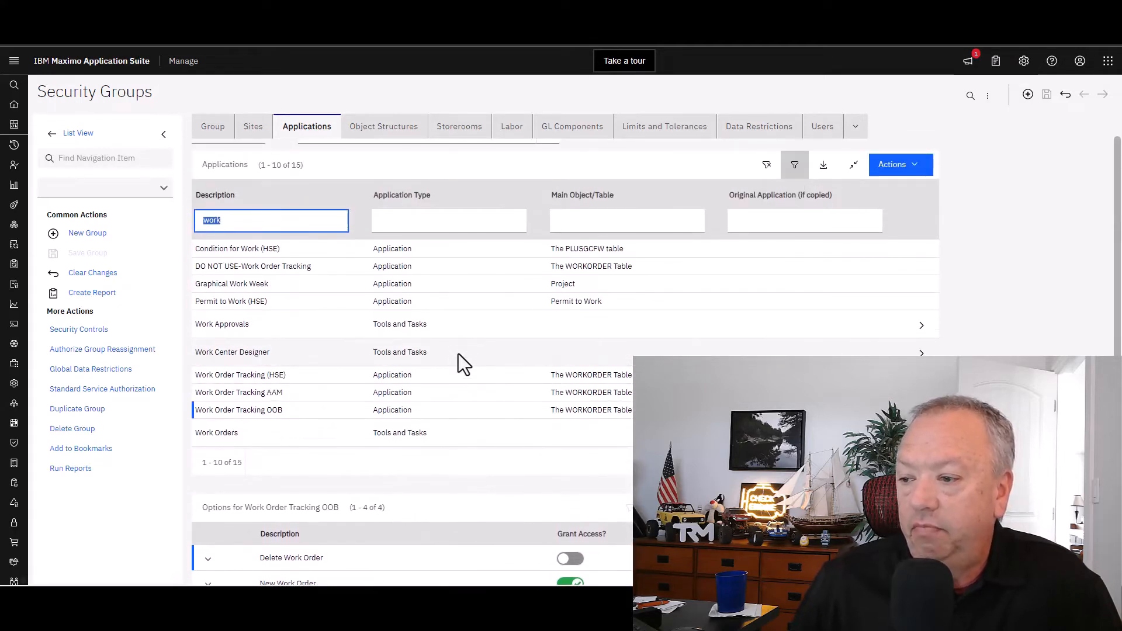
mouse_move(447, 420)
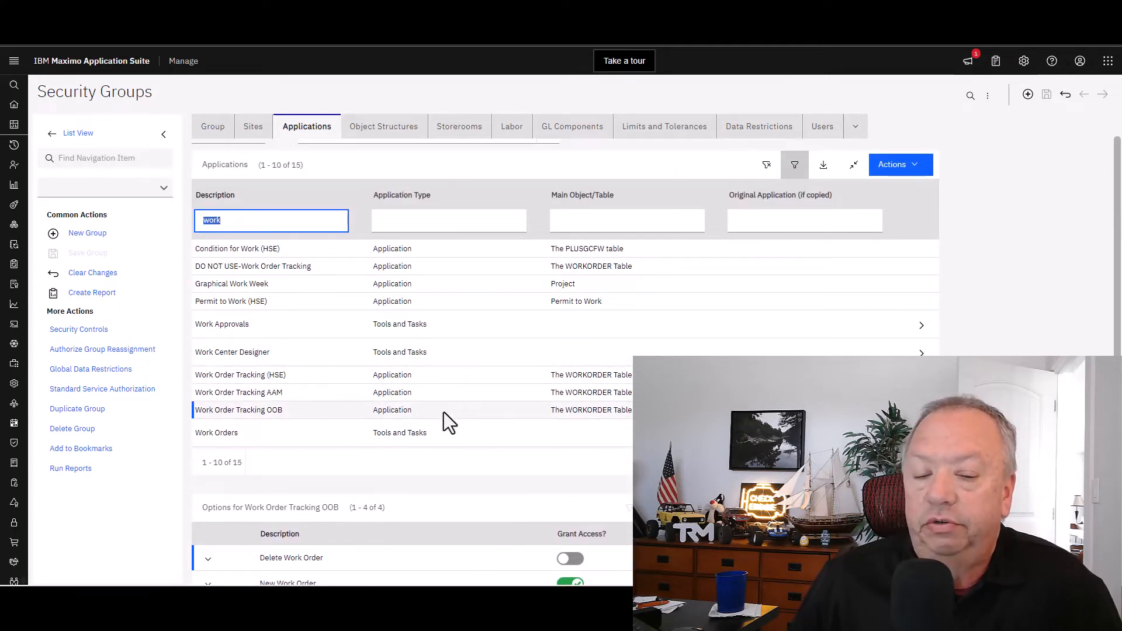
mouse_move(304, 419)
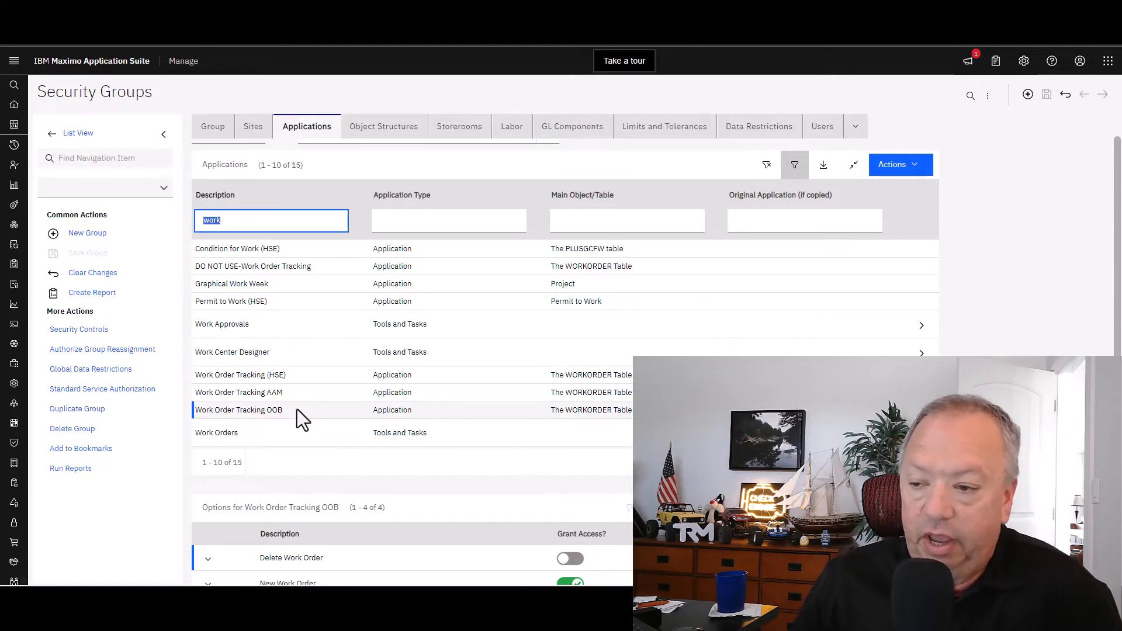
mouse_move(318, 426)
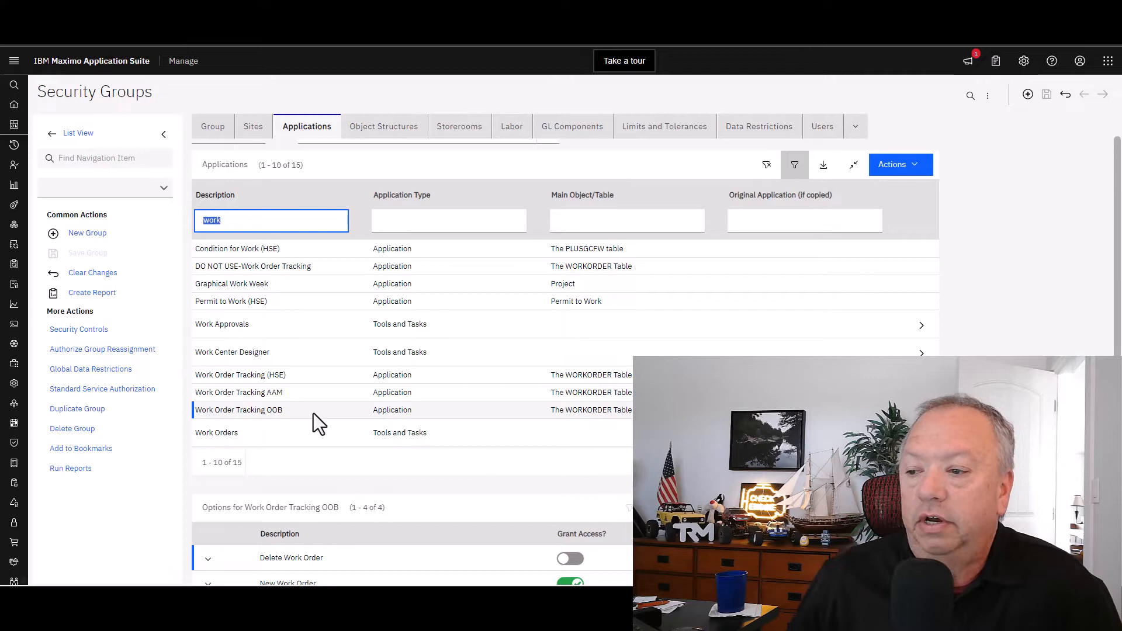
mouse_move(313, 426)
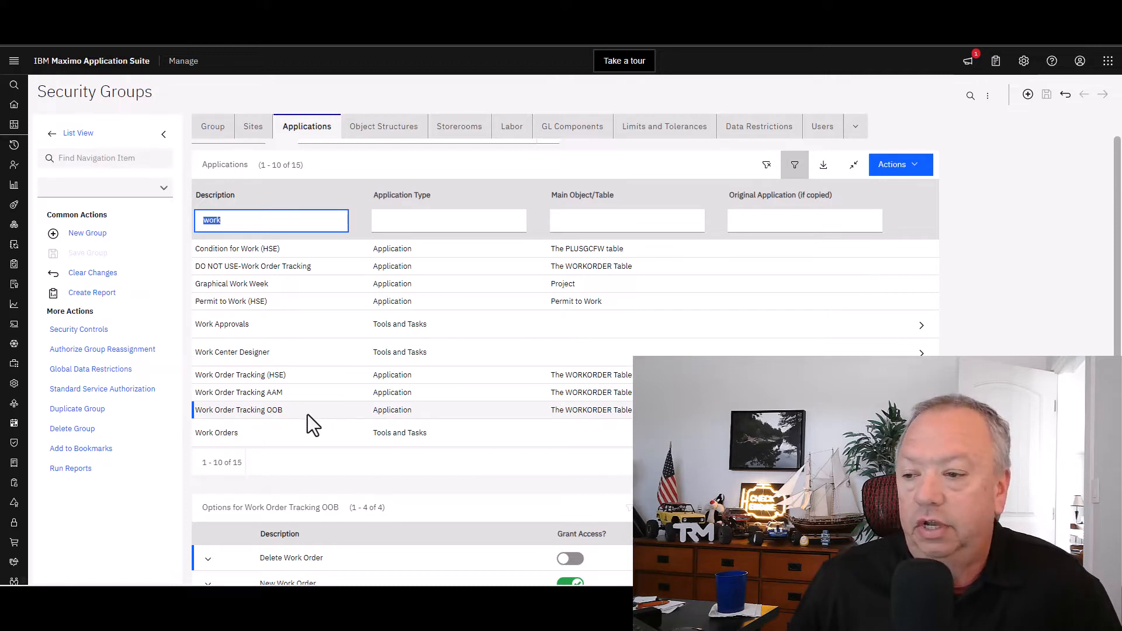
mouse_move(326, 420)
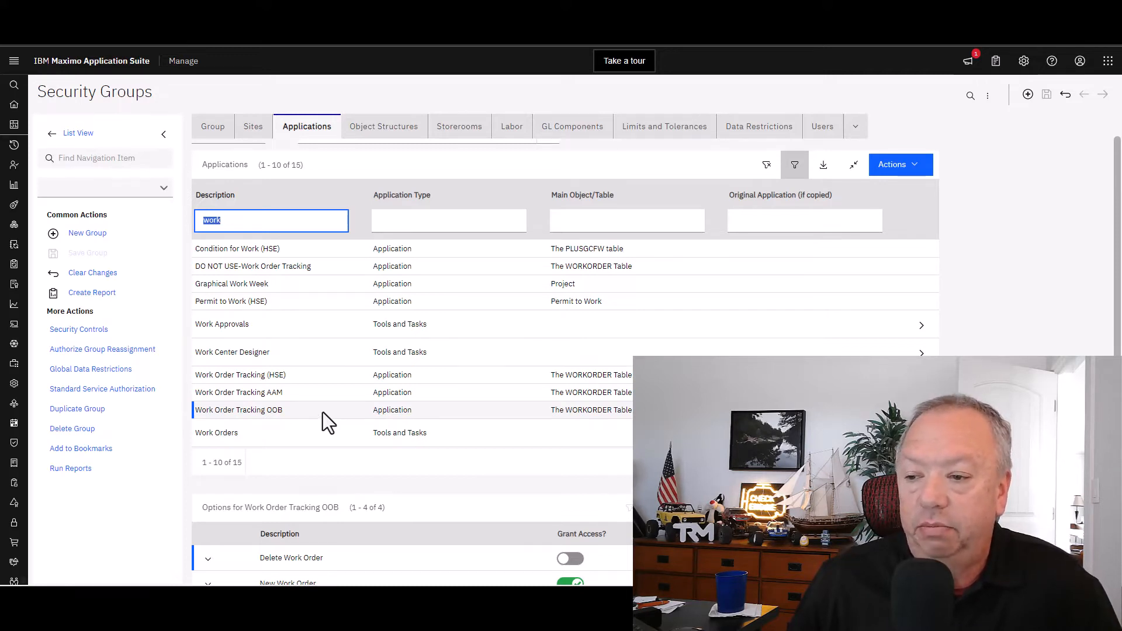
mouse_move(268, 426)
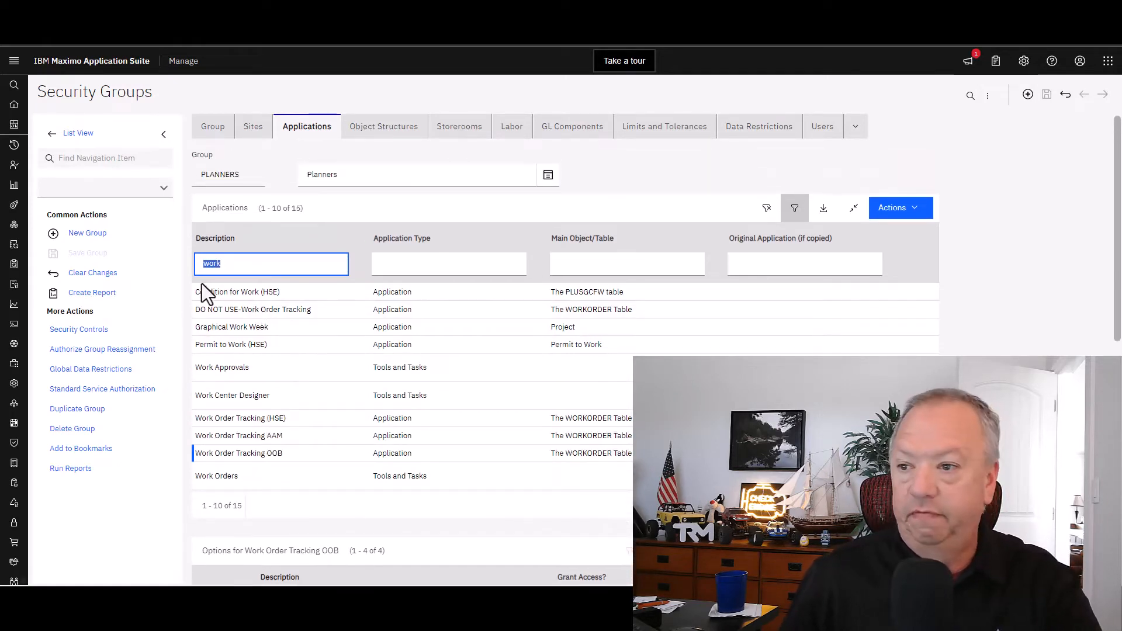
Filter the applications by Application Type 'tools' to show Tools and Tasks entries.
click(449, 264)
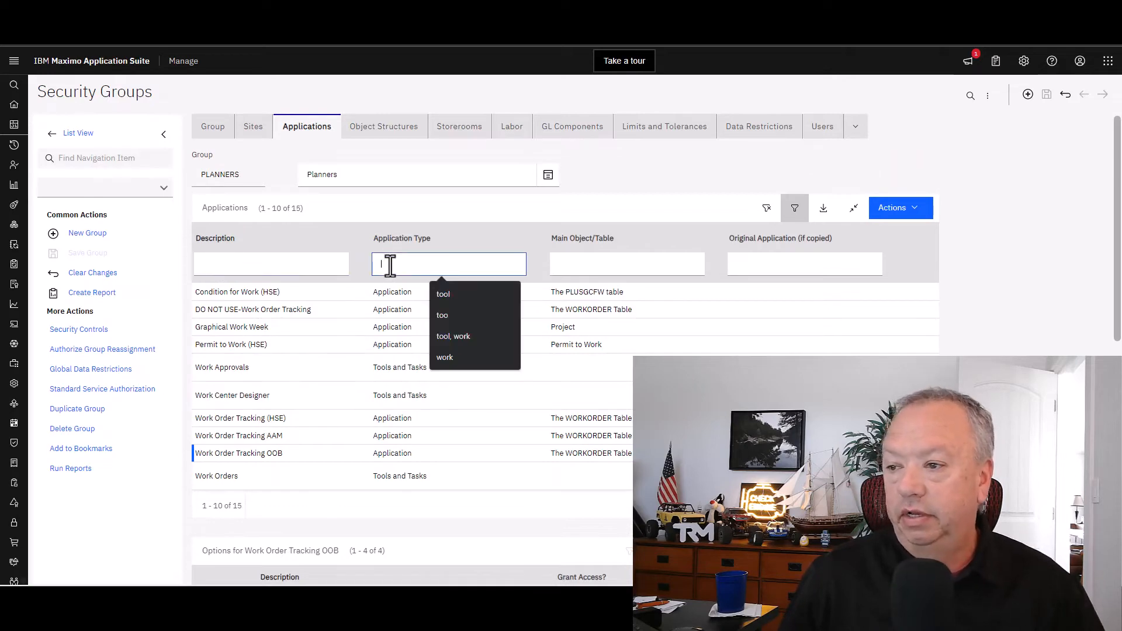
text(tools)
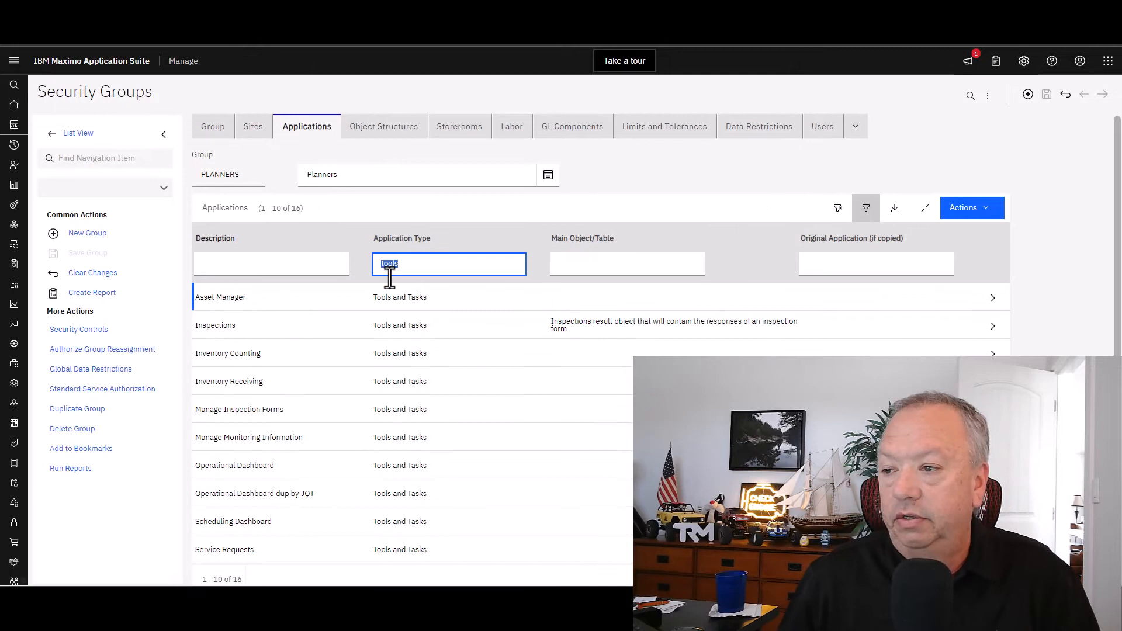
mouse_move(373, 323)
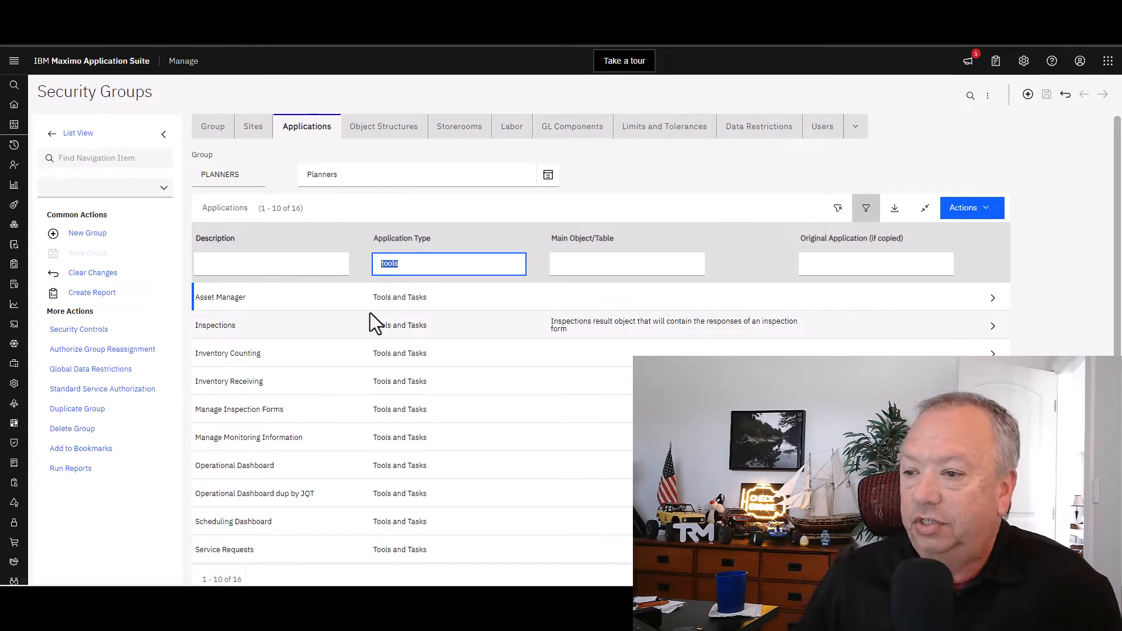
mouse_move(340, 323)
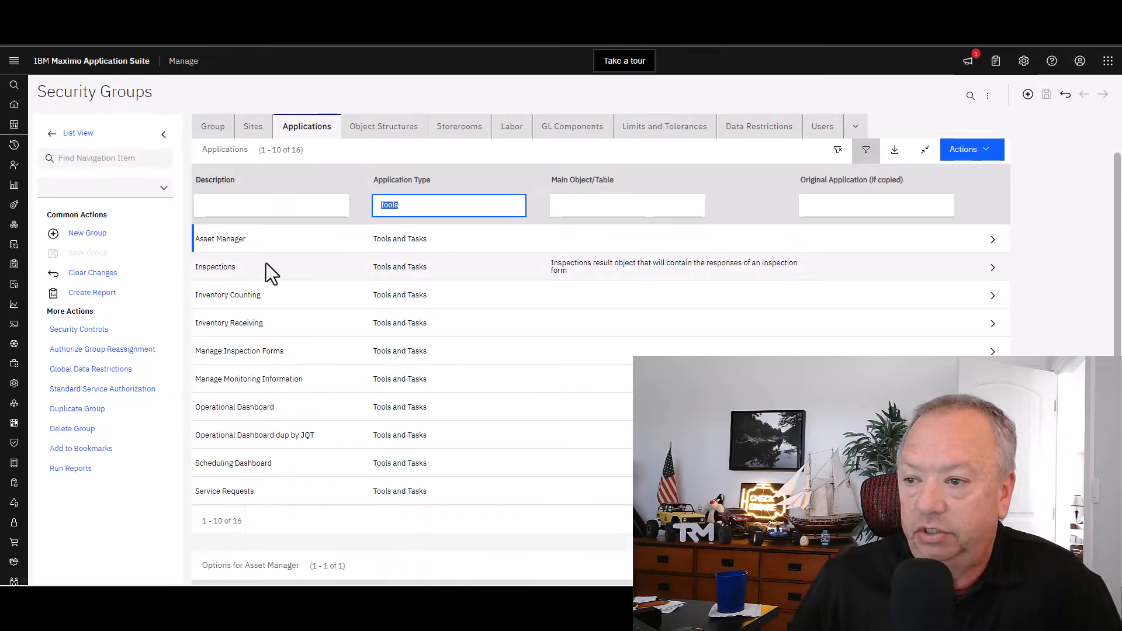
mouse_move(274, 309)
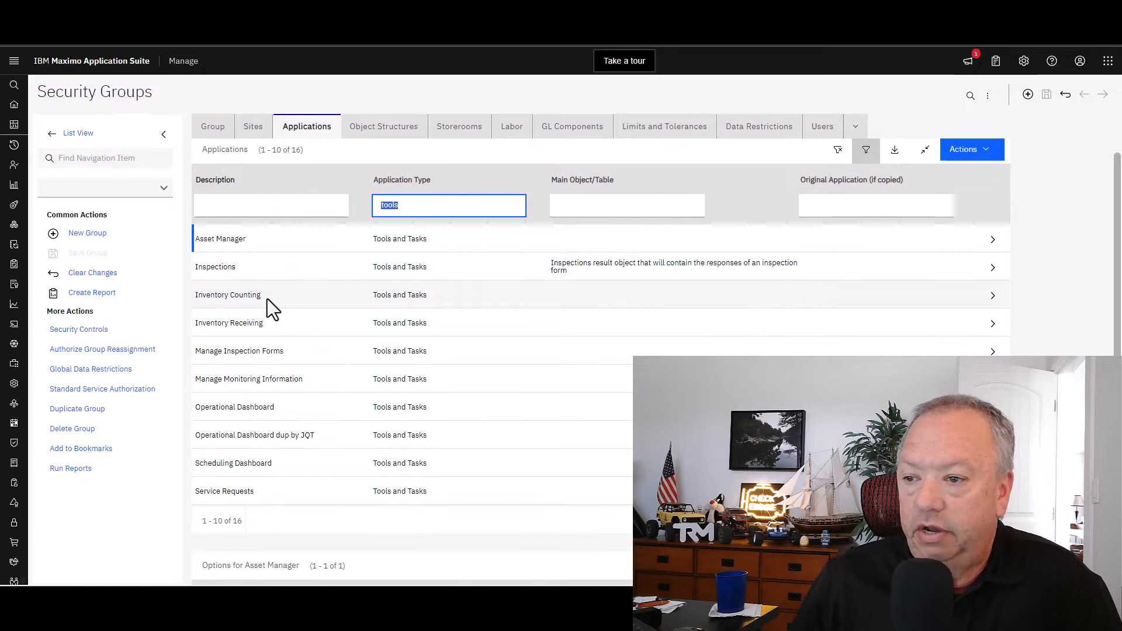
mouse_move(278, 335)
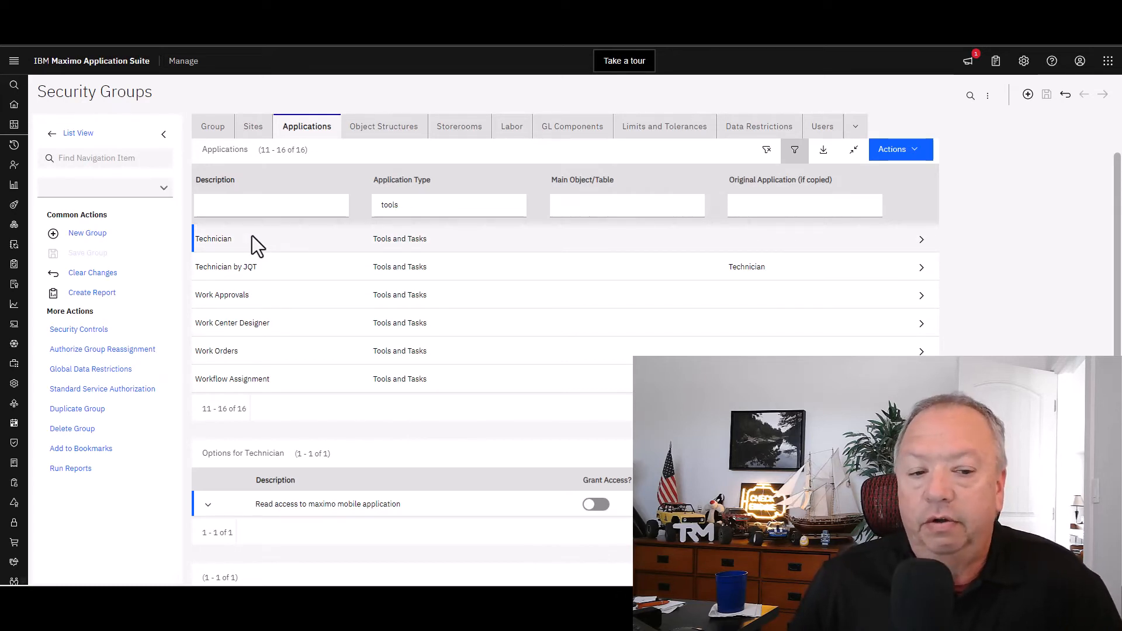
mouse_move(259, 249)
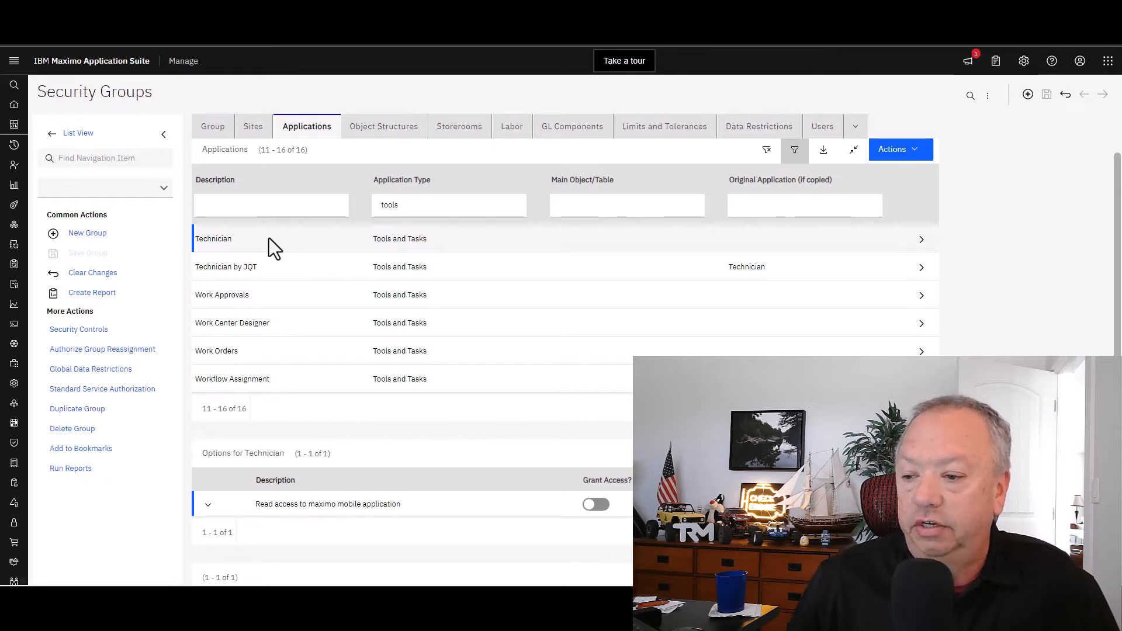
mouse_move(300, 262)
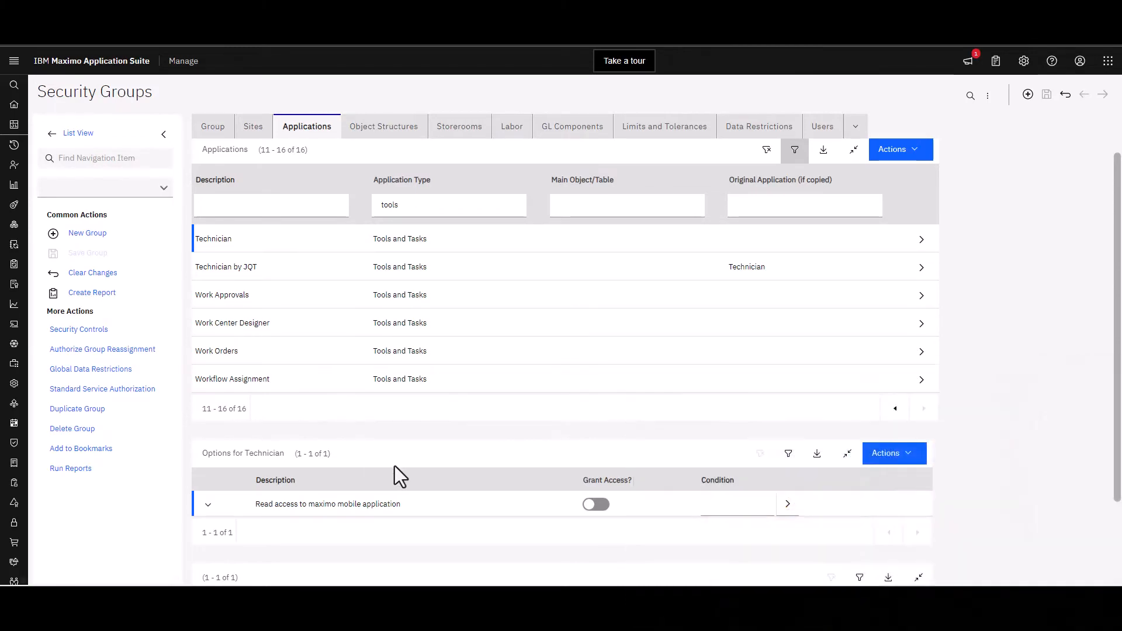
Grant read access to the Maximo mobile application under Technician options.
scroll(down, 3)
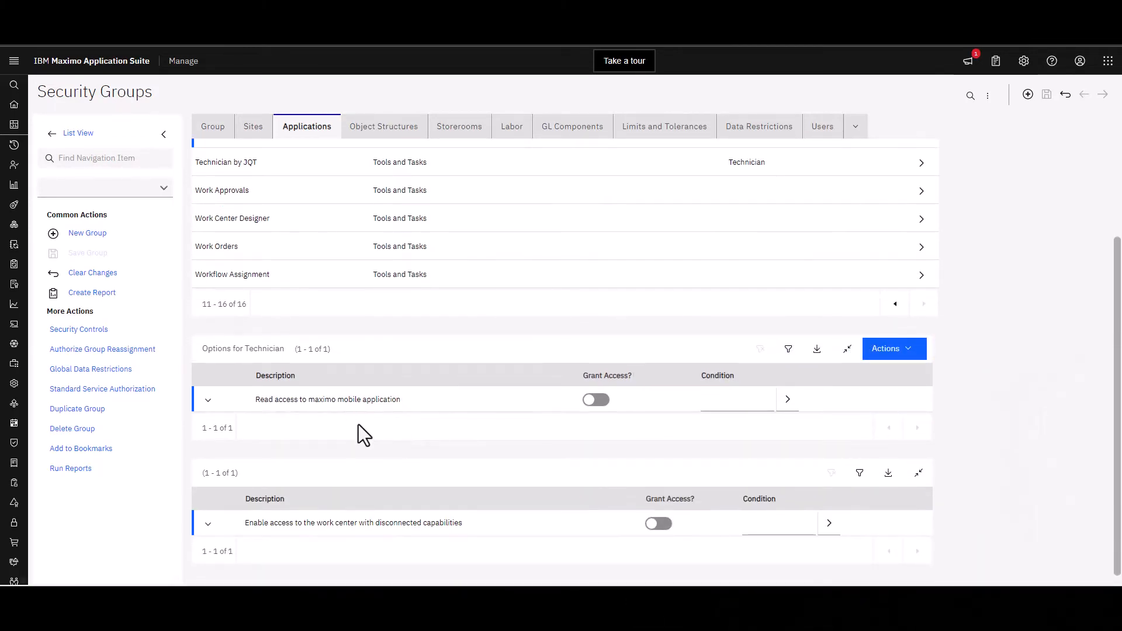
mouse_move(426, 427)
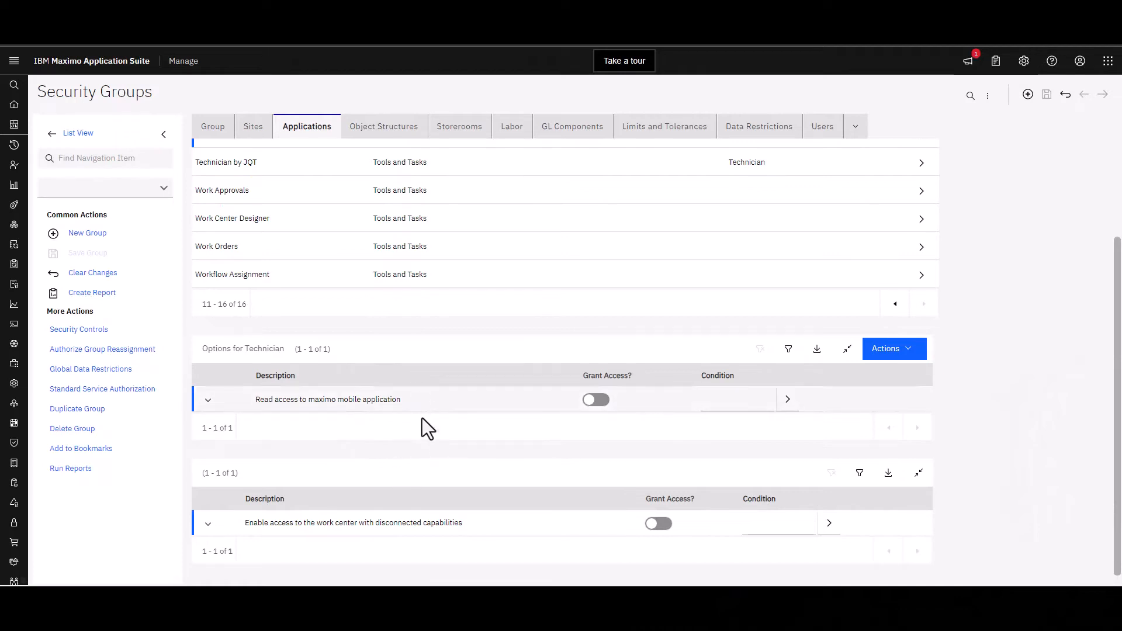
mouse_move(435, 460)
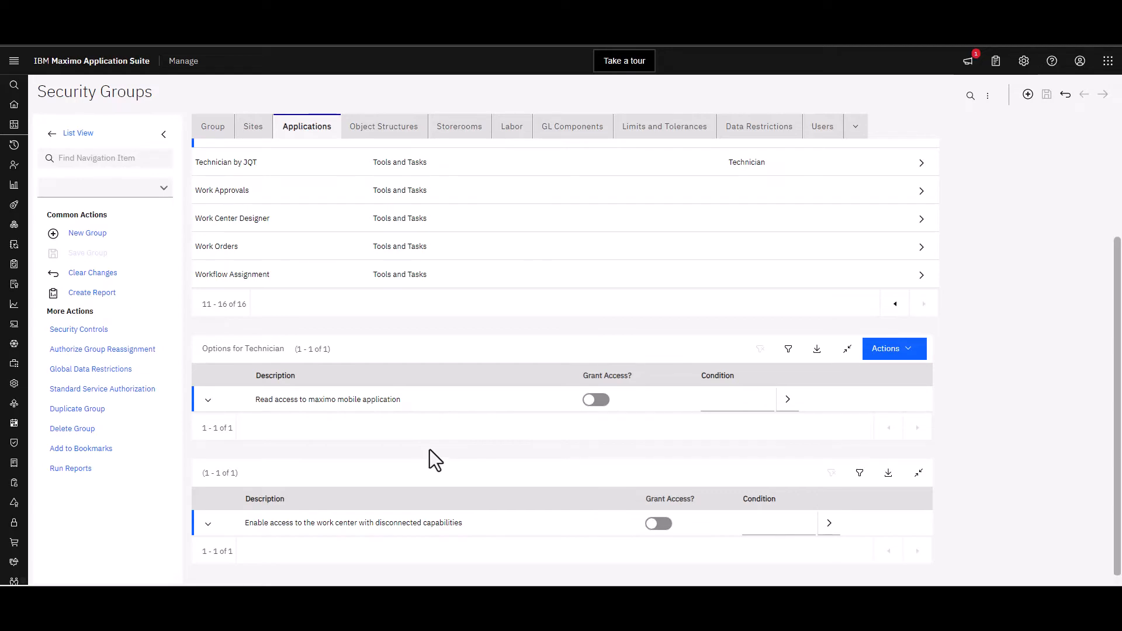
mouse_move(465, 433)
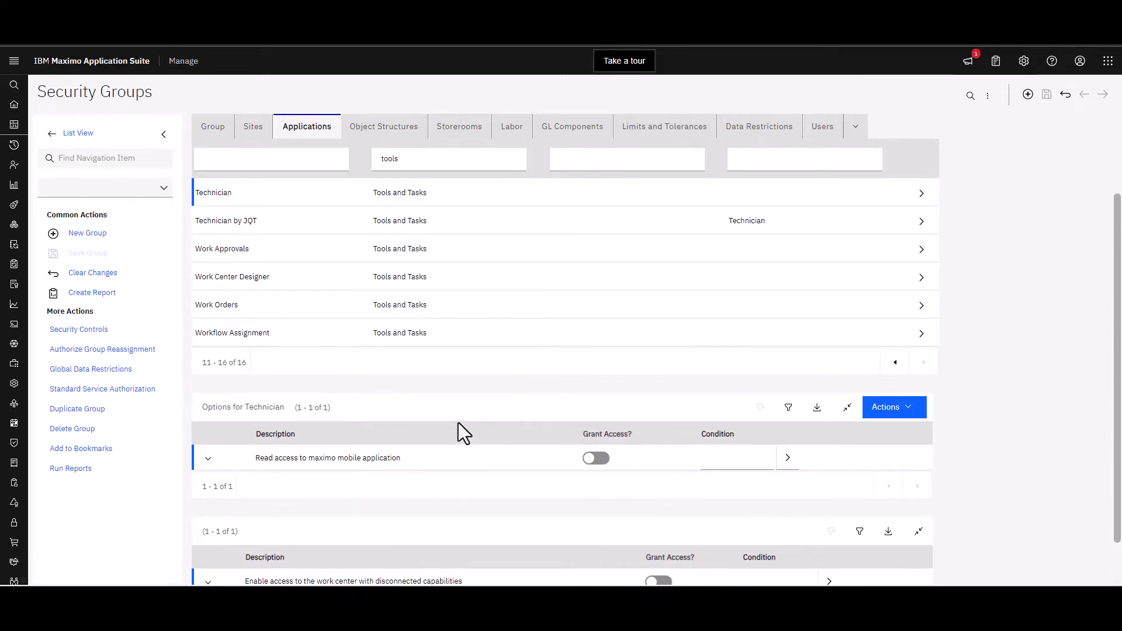
scroll(down, 3)
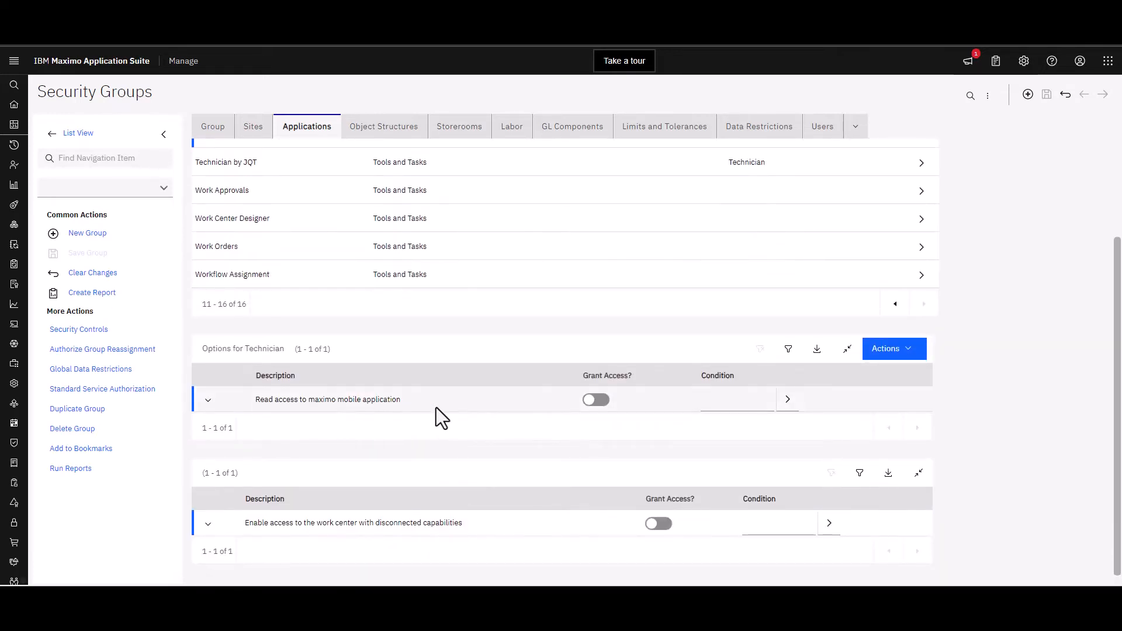
click(595, 399)
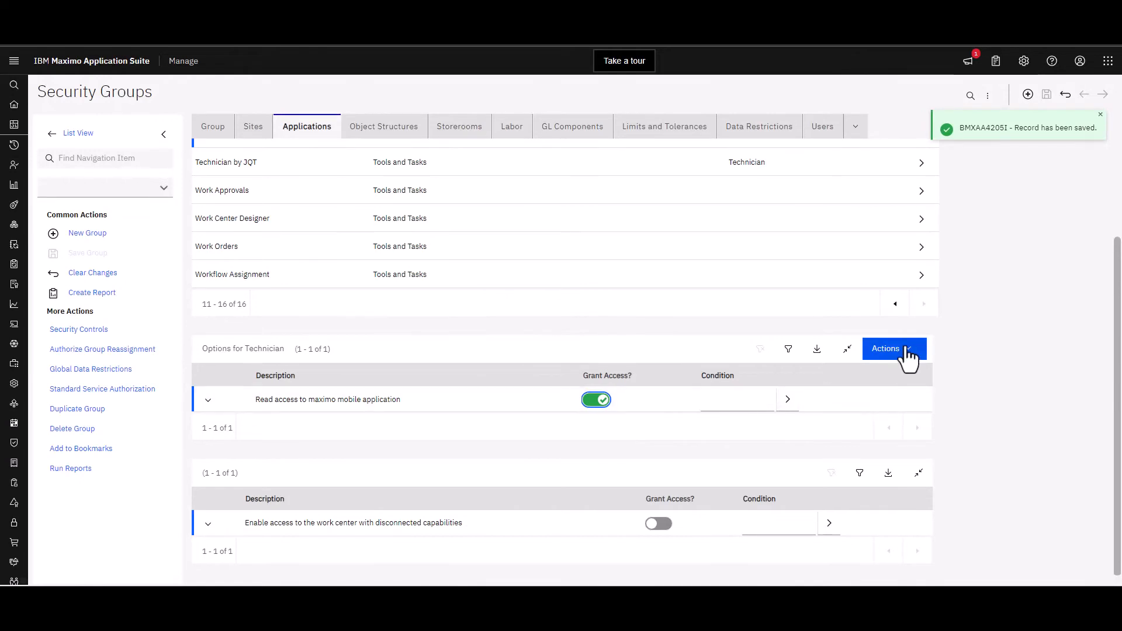
Show the Actions menu for the Technician options section.
click(892, 348)
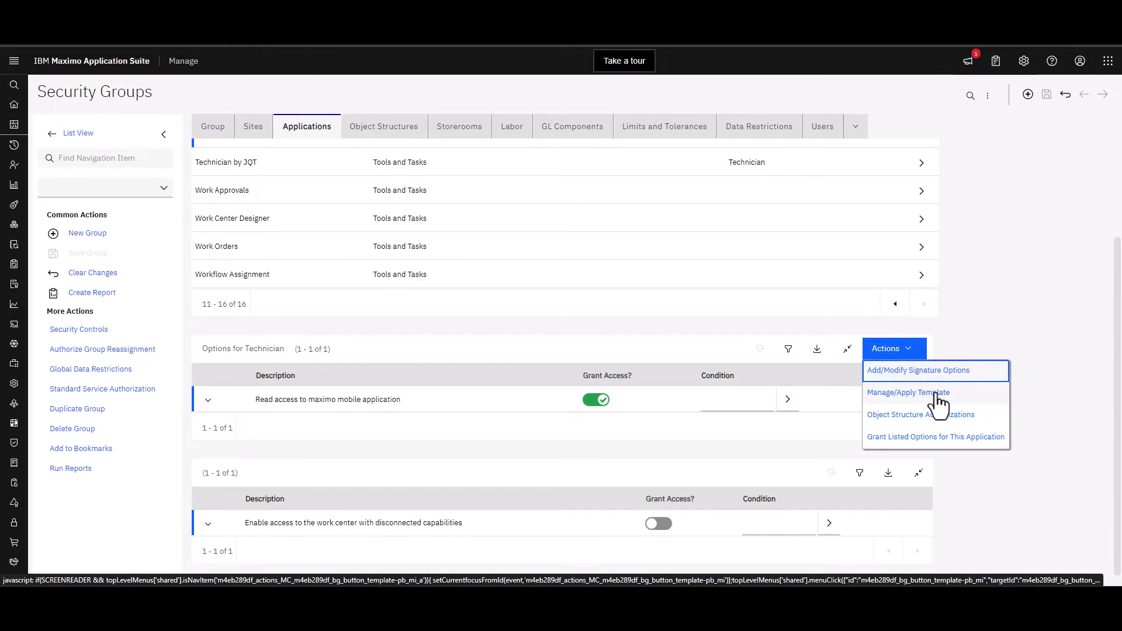
mouse_move(922, 399)
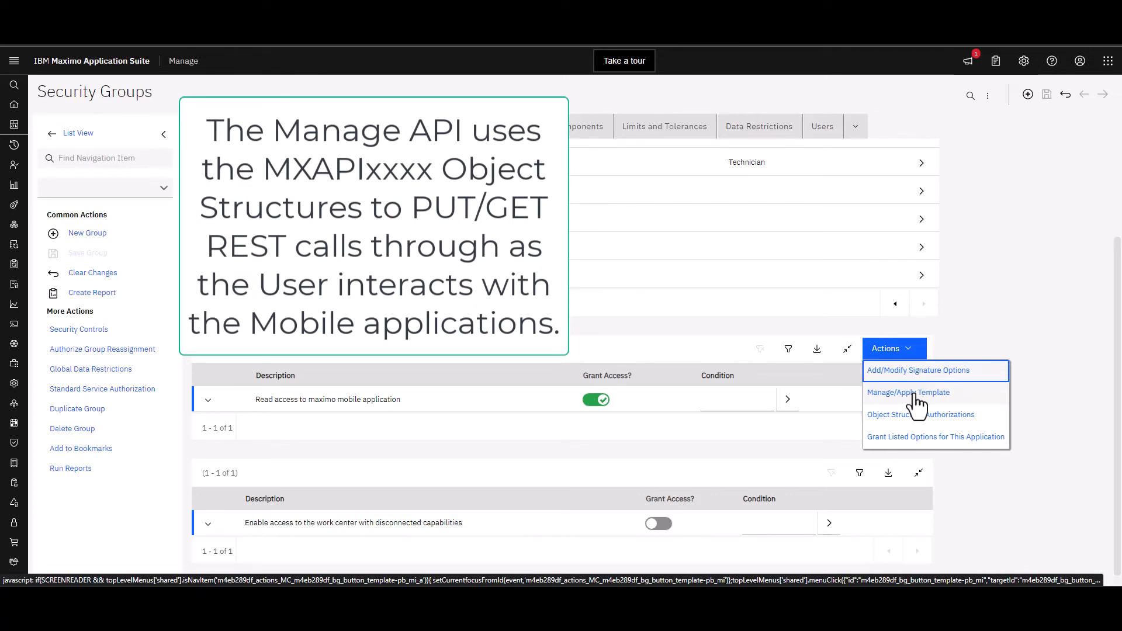
mouse_move(908, 392)
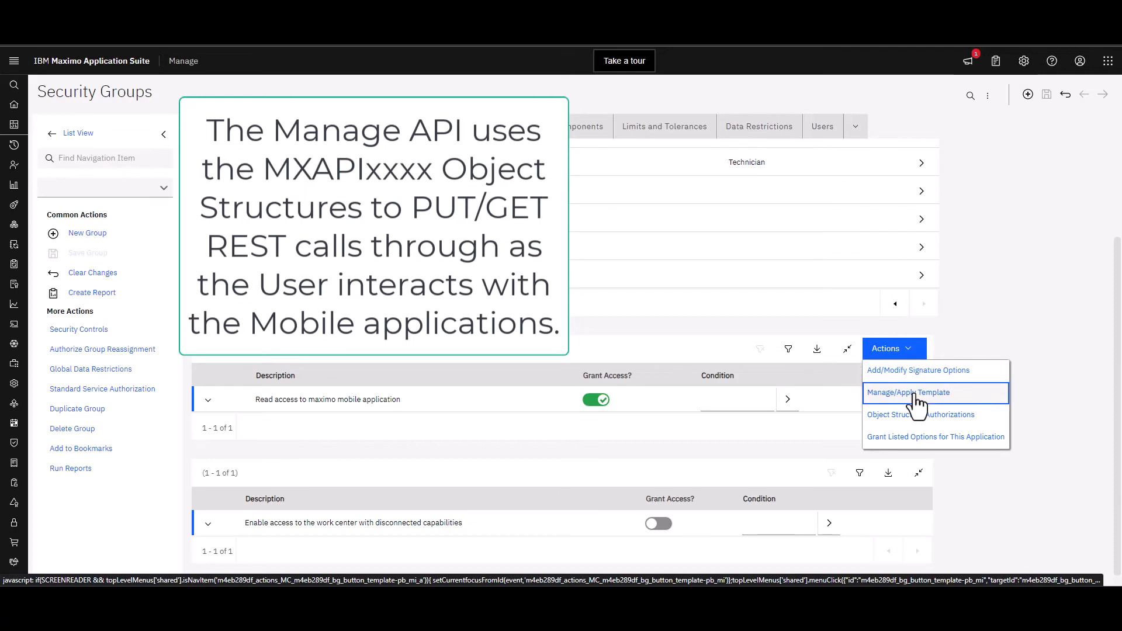
Bring up the Add/Modify Authorization Template dialog listing TECHMOBILE as default.
click(908, 392)
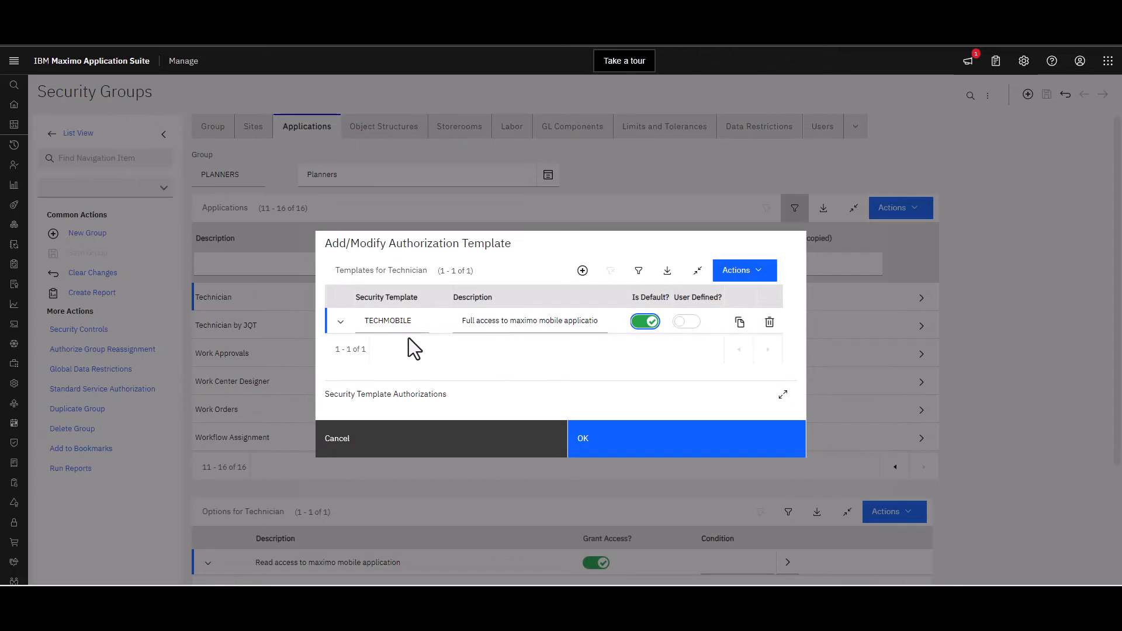
mouse_move(398, 344)
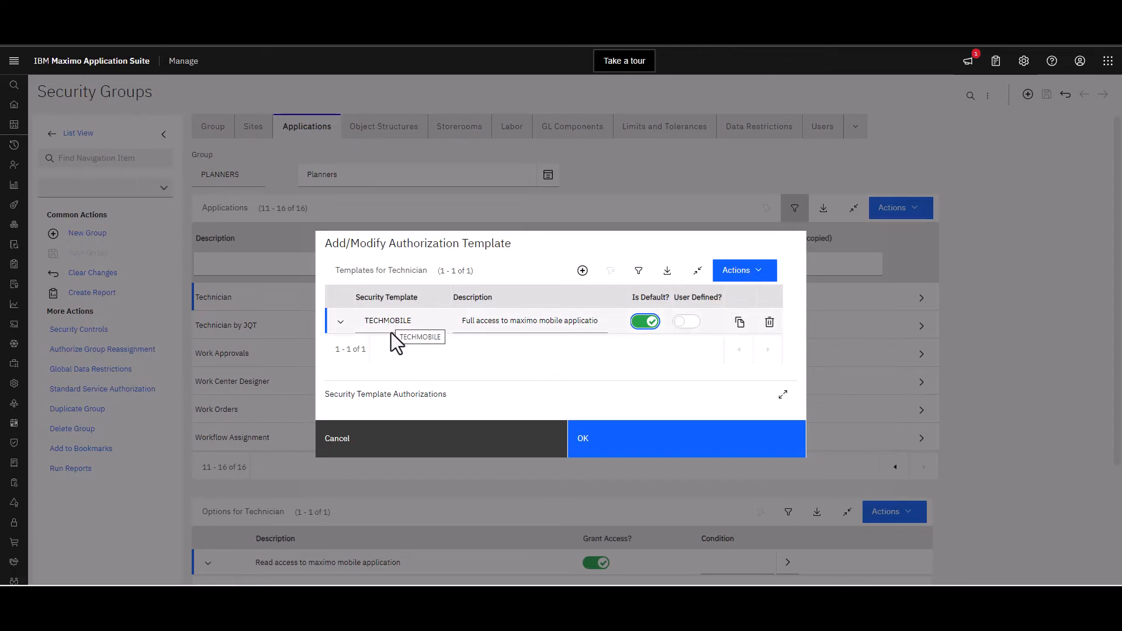
mouse_move(638, 373)
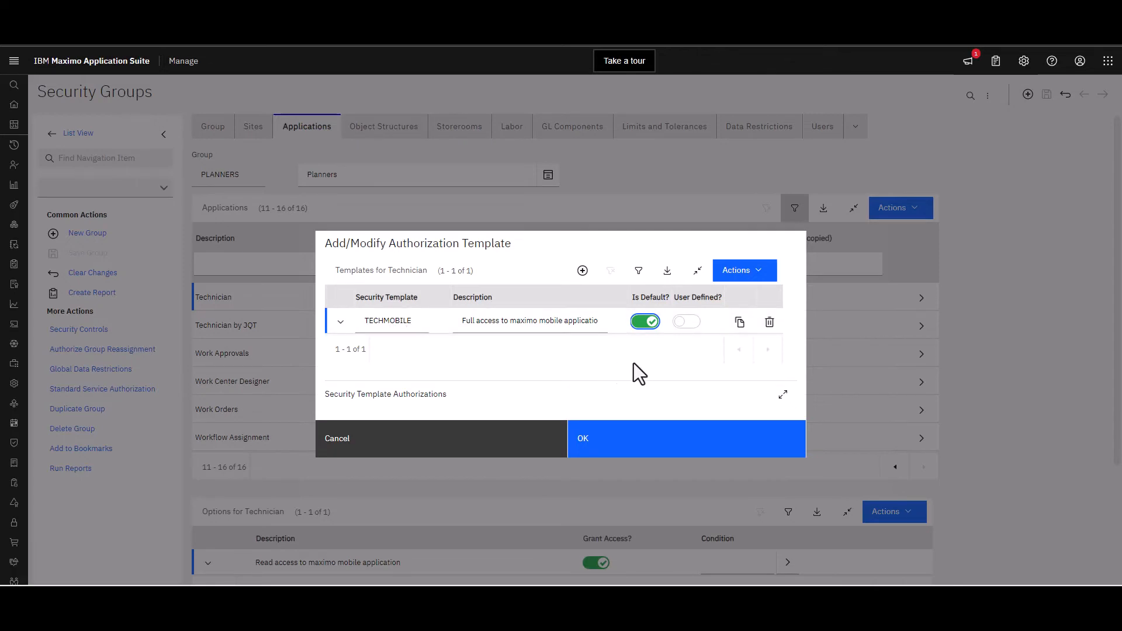
click(743, 270)
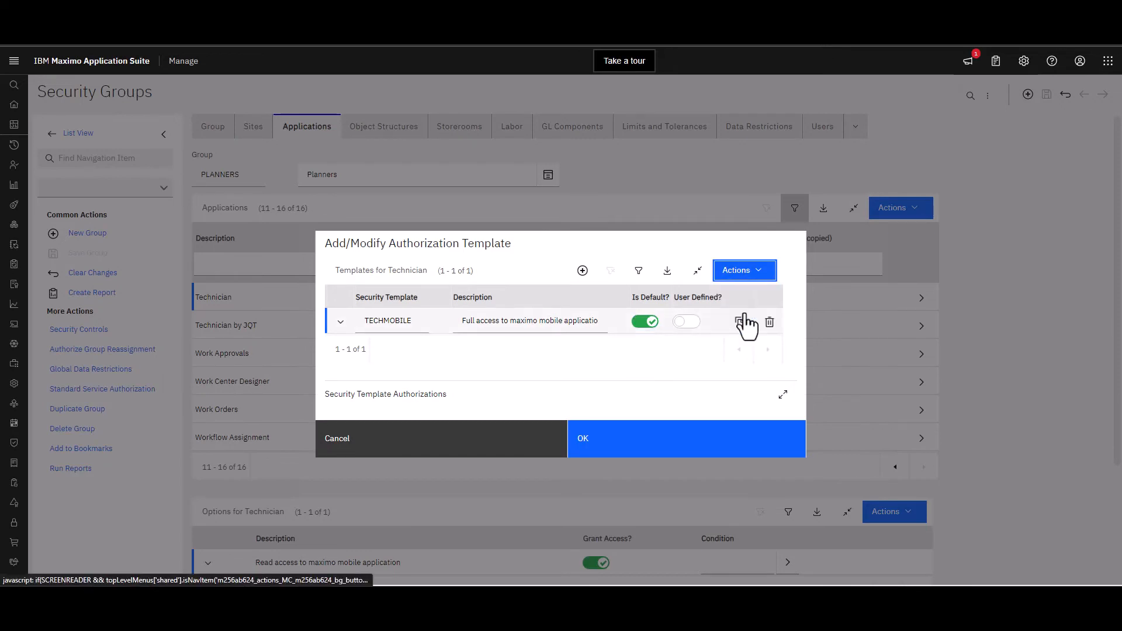
Apply the TECHMOBILE template to the PLANNERS group, raising the confirmation message.
click(739, 321)
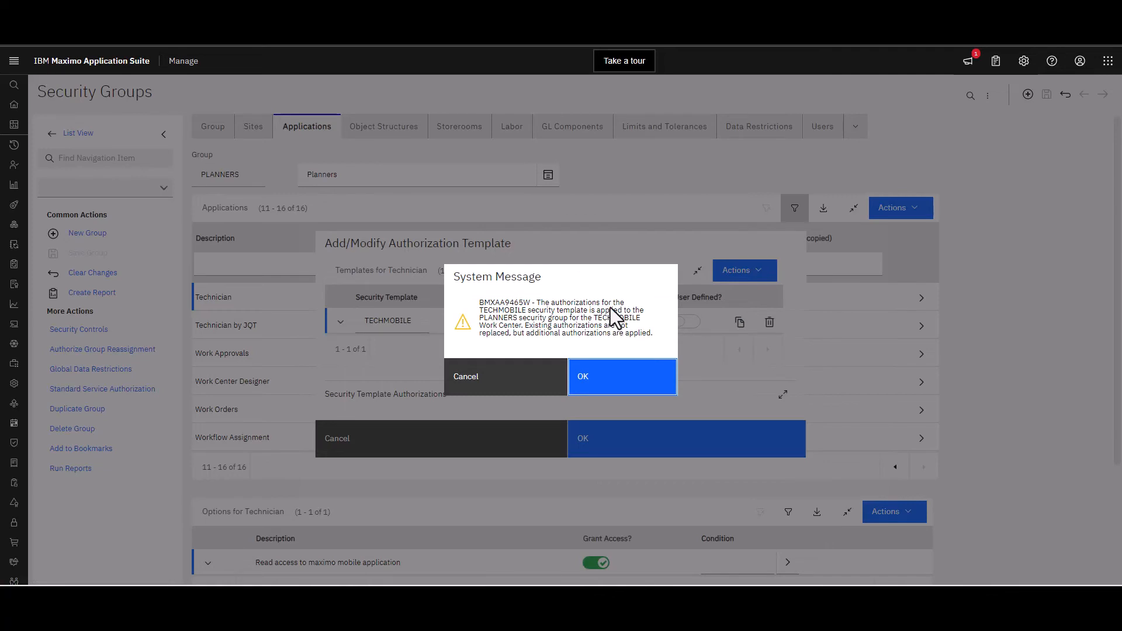
mouse_move(554, 343)
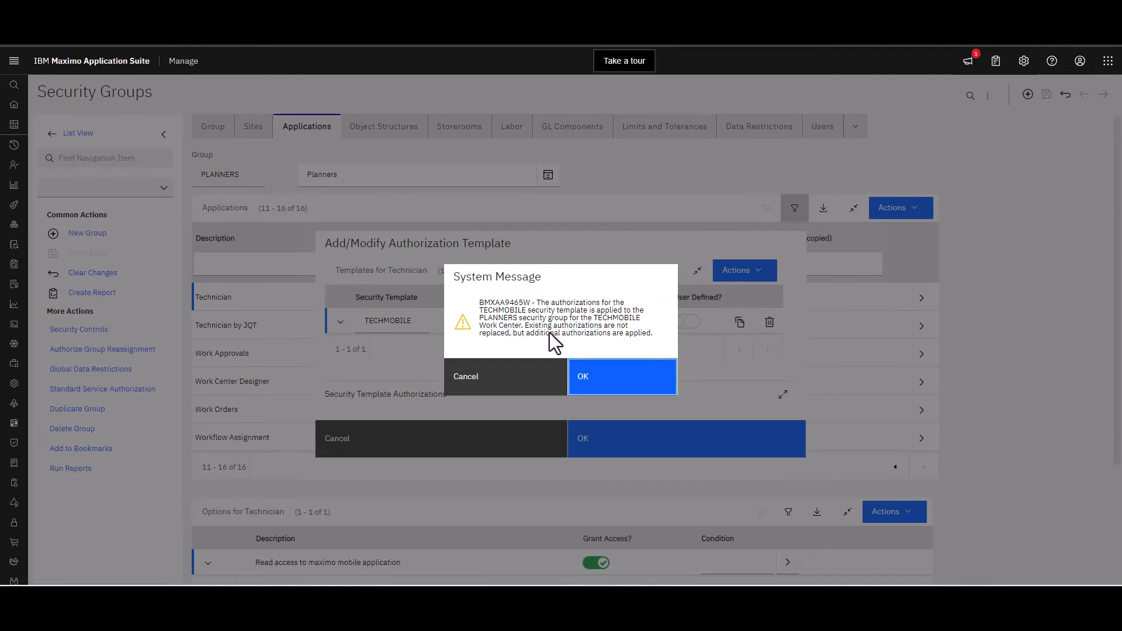
mouse_move(608, 343)
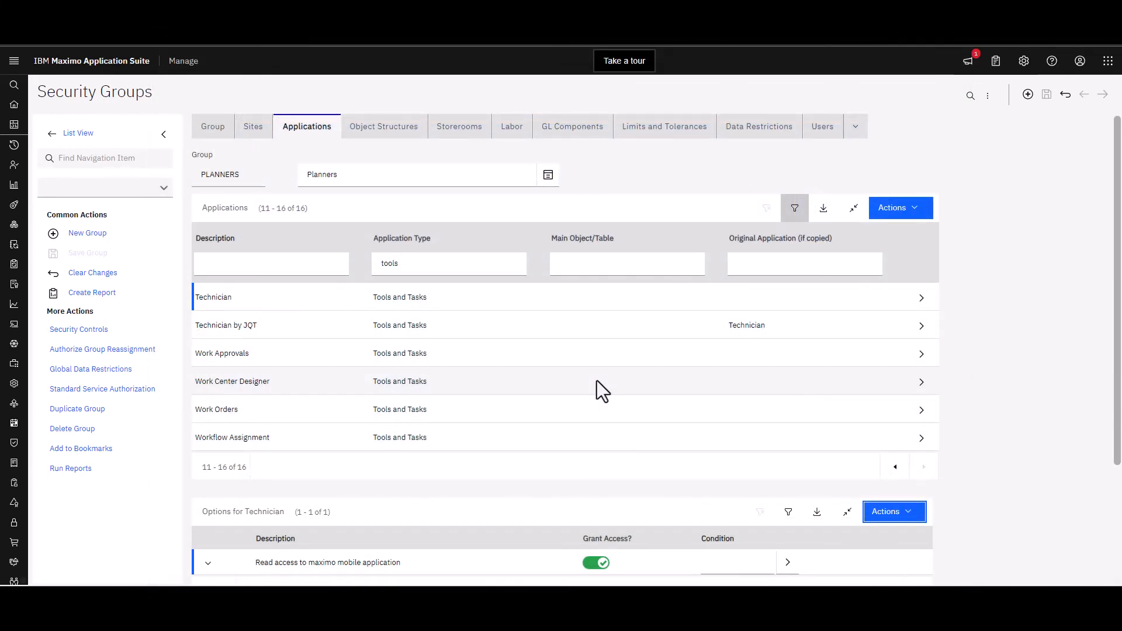
mouse_move(565, 393)
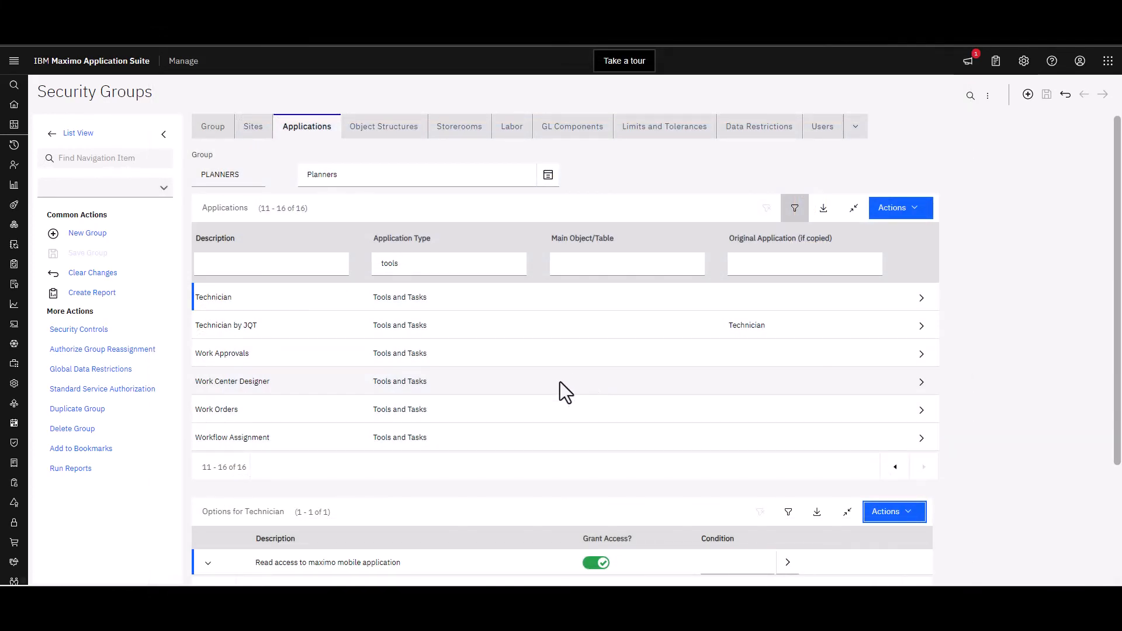
mouse_move(545, 309)
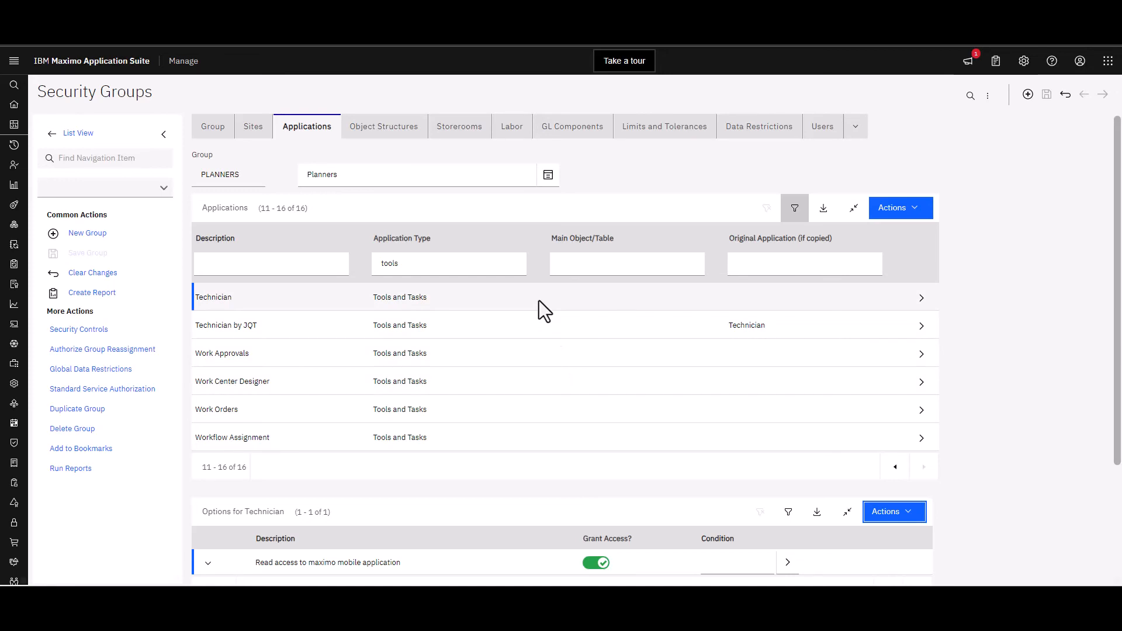